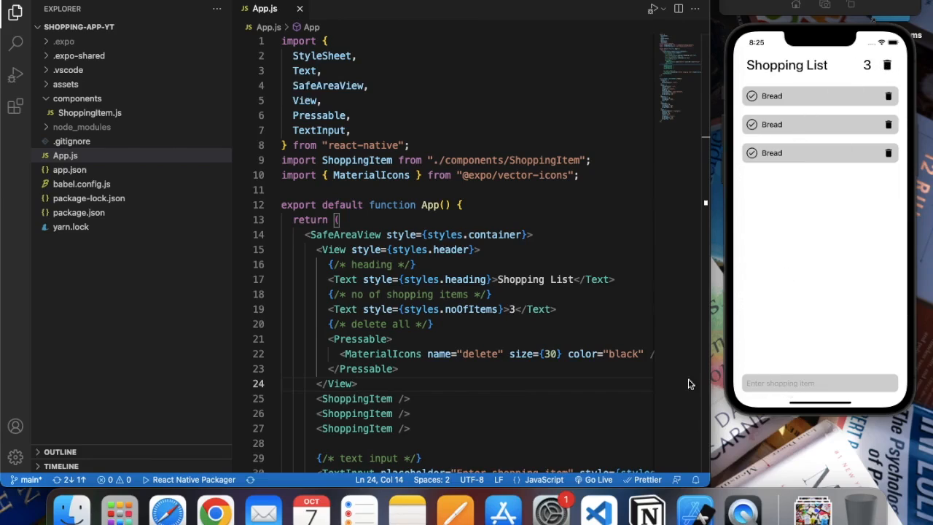
{"action": "mouse_move", "coordinate": [580, 363]}
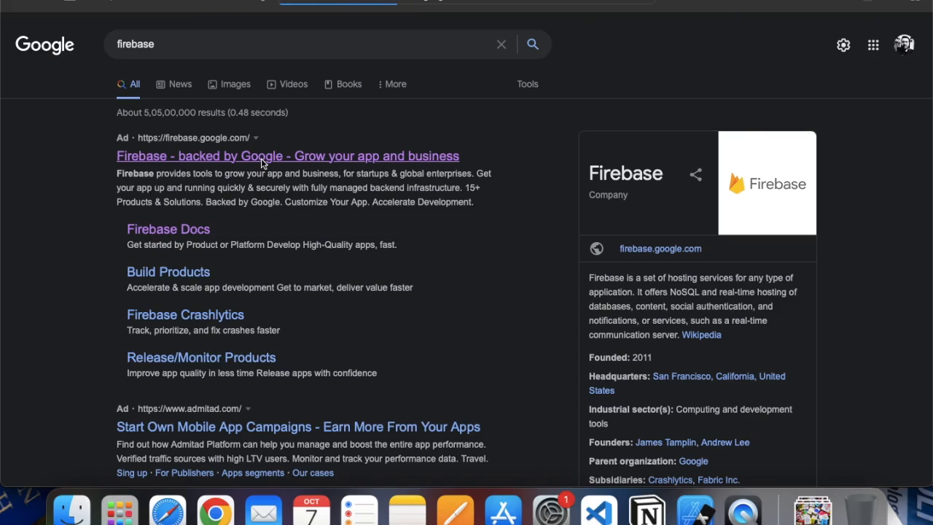
Open the firebase.google.com result from the Google search for firebase.
{"action": "left_click", "coordinate": [265, 156]}
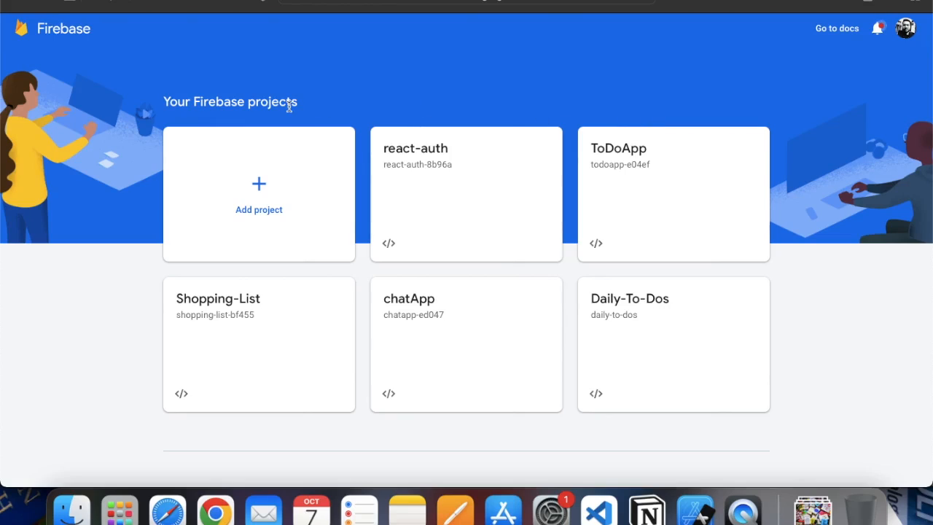
{"action": "mouse_move", "coordinate": [203, 214]}
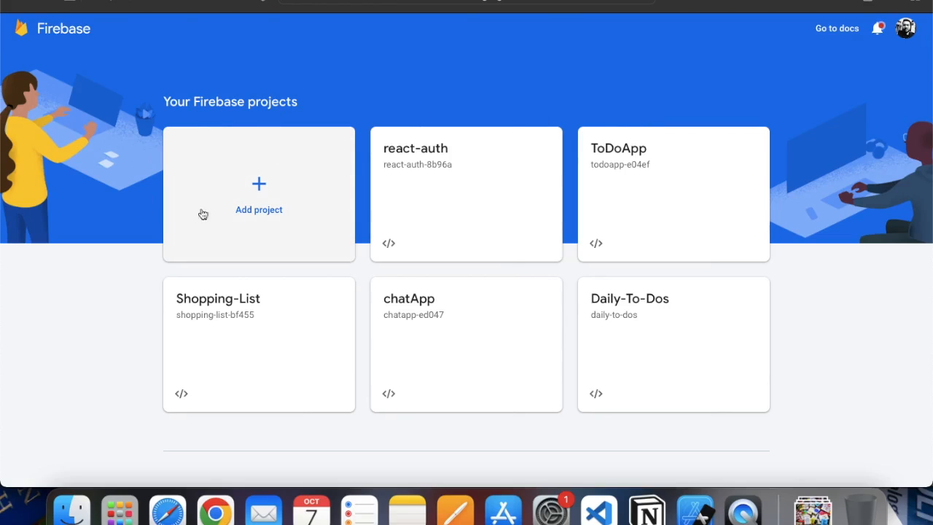
{"action": "mouse_move", "coordinate": [277, 201]}
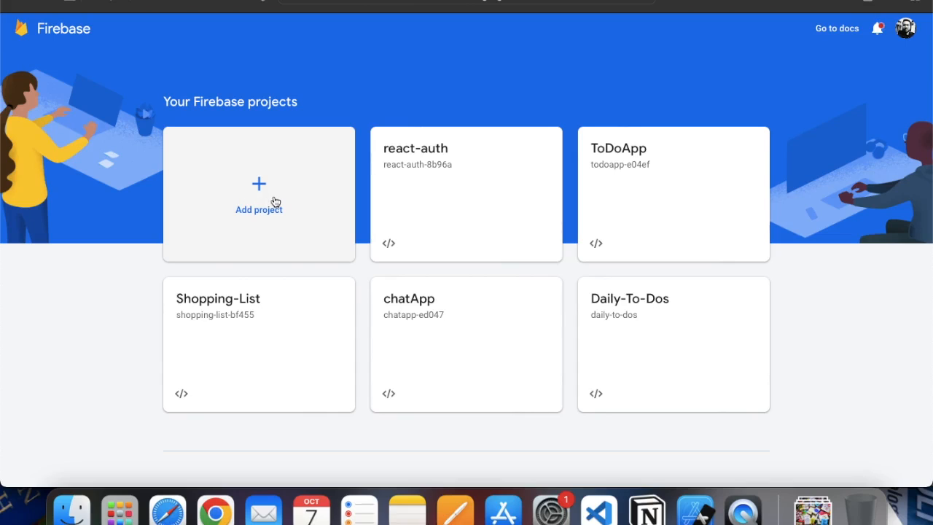
Add a project named shopping-app-yt and switch off Google Analytics.
{"action": "left_click", "coordinate": [258, 194]}
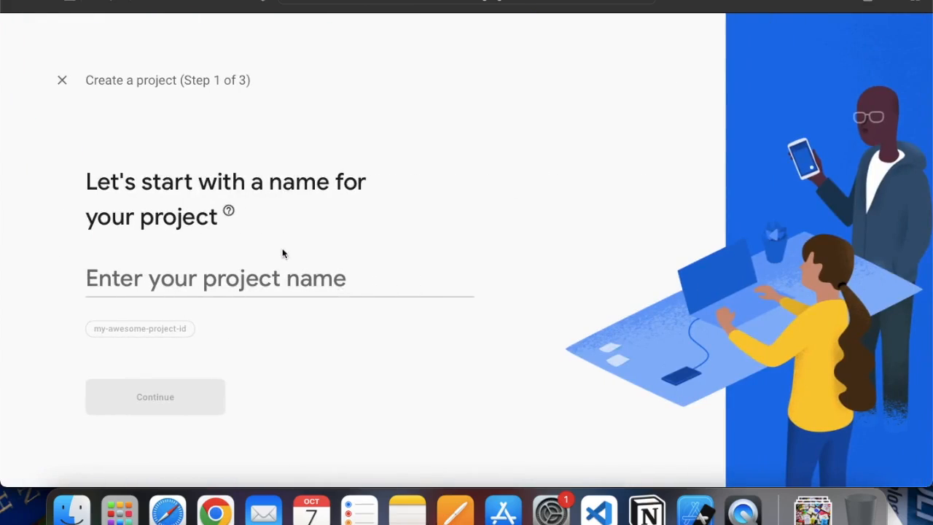
{"action": "left_click", "coordinate": [271, 279]}
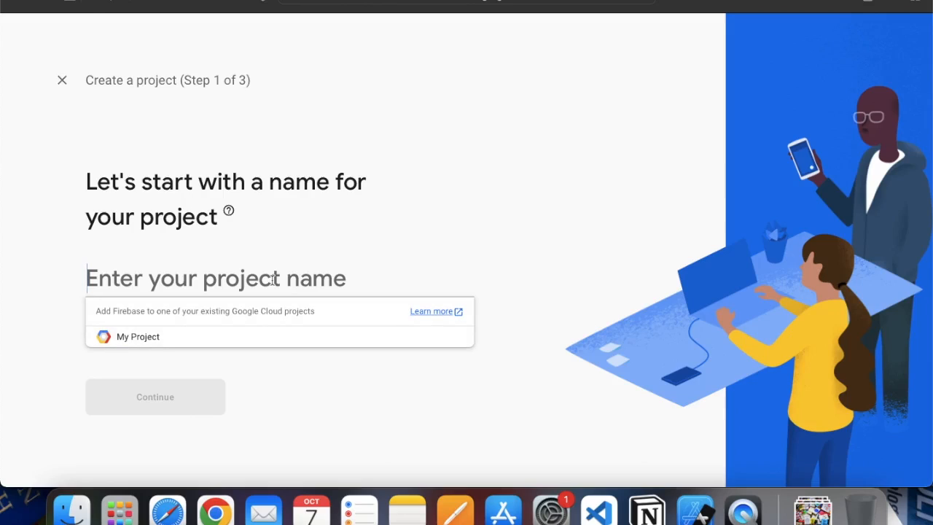
{"action": "type", "text": "shopping-app-yt"}
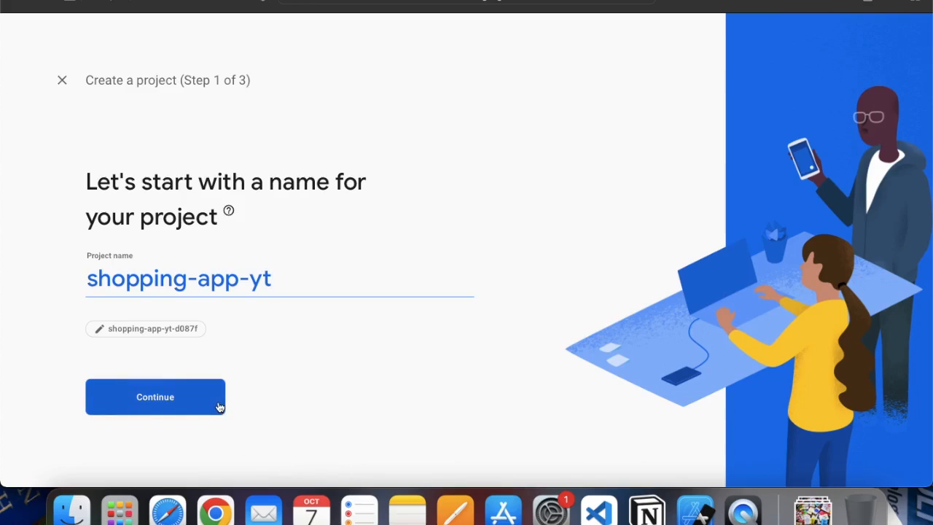
{"action": "left_click", "coordinate": [155, 396]}
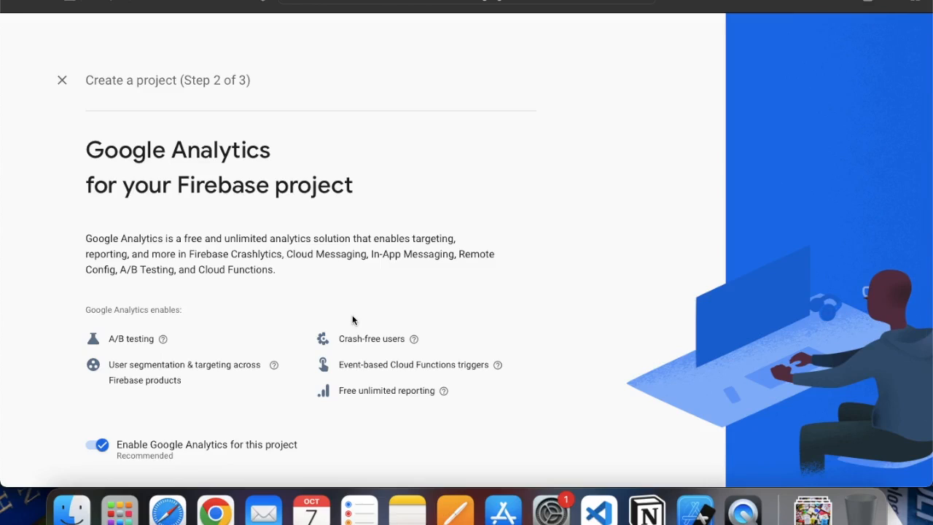
{"action": "scroll", "scroll_direction": "down", "scroll_amount": 3}
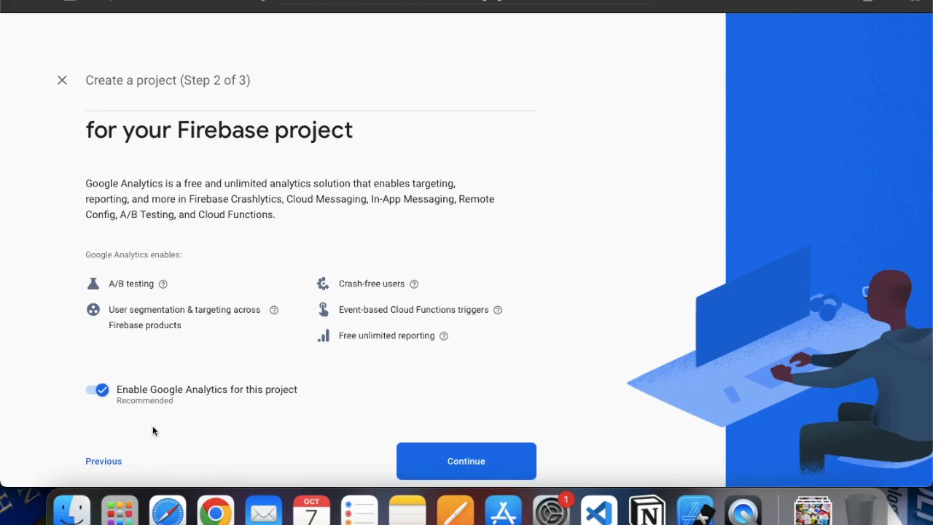
{"action": "left_click", "coordinate": [96, 389]}
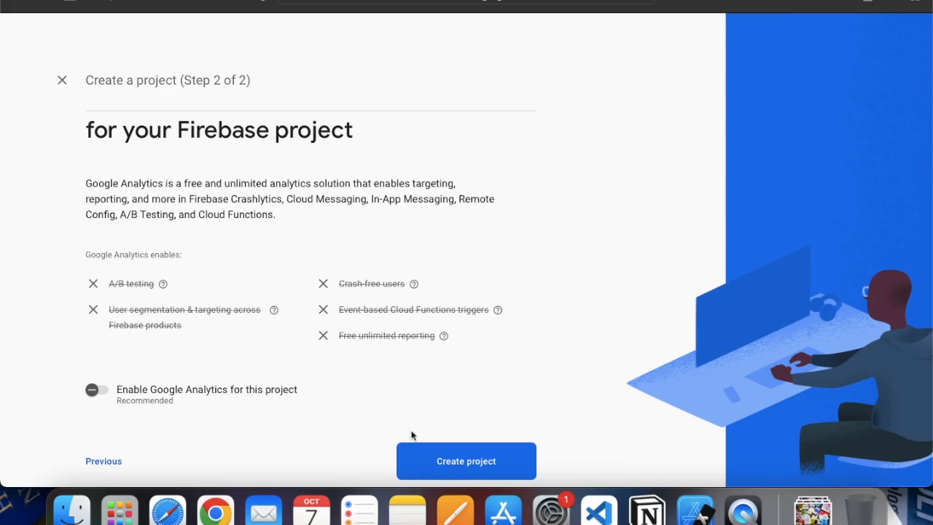
Create the shopping-app-yt project and continue to its overview once ready.
{"action": "left_click", "coordinate": [466, 461]}
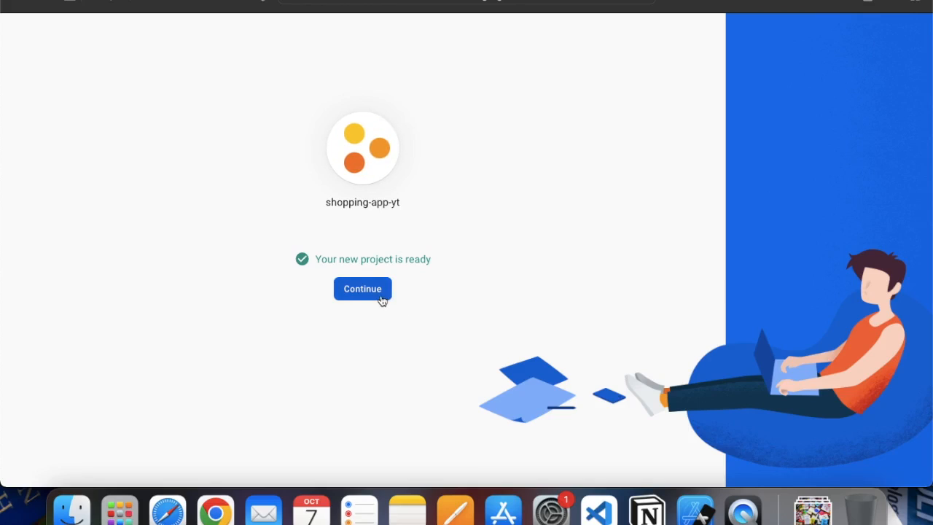
{"action": "left_click", "coordinate": [362, 289]}
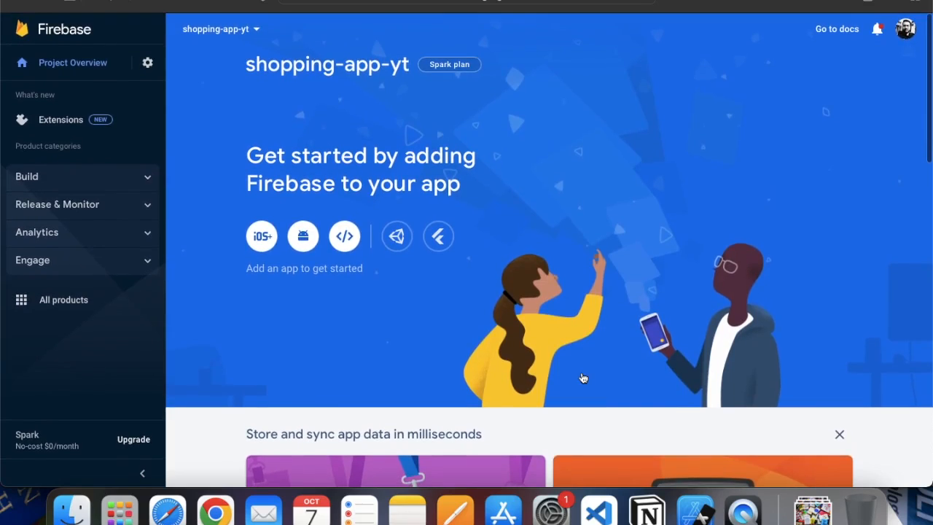
{"action": "scroll", "scroll_direction": "down", "scroll_amount": 3}
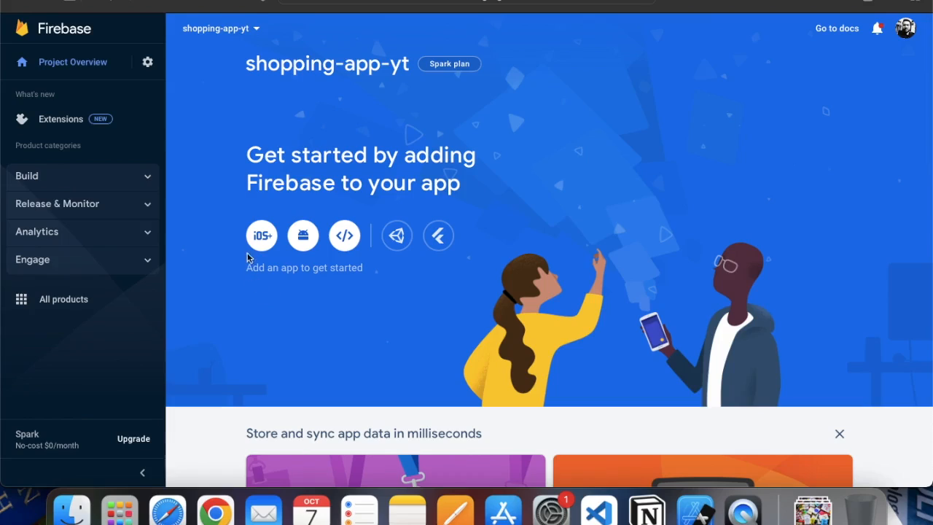
{"action": "mouse_move", "coordinate": [380, 262]}
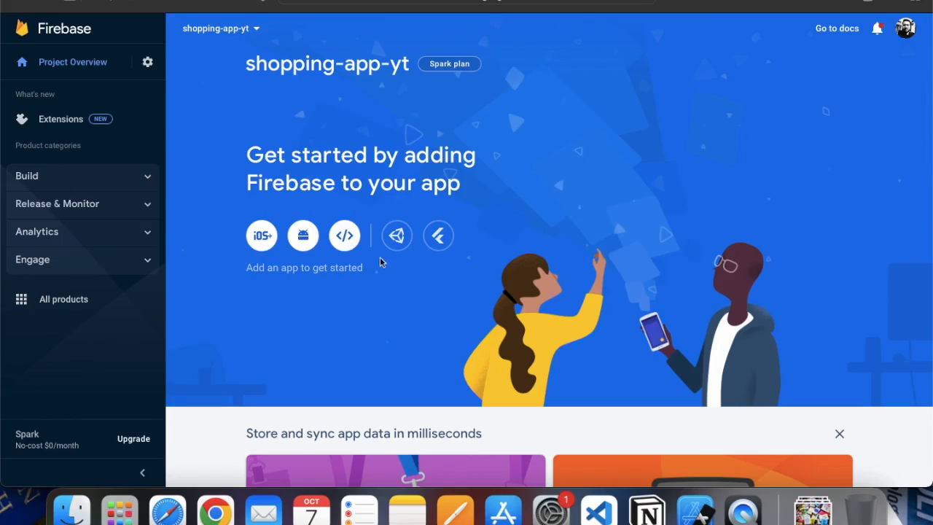
{"action": "mouse_move", "coordinate": [229, 191]}
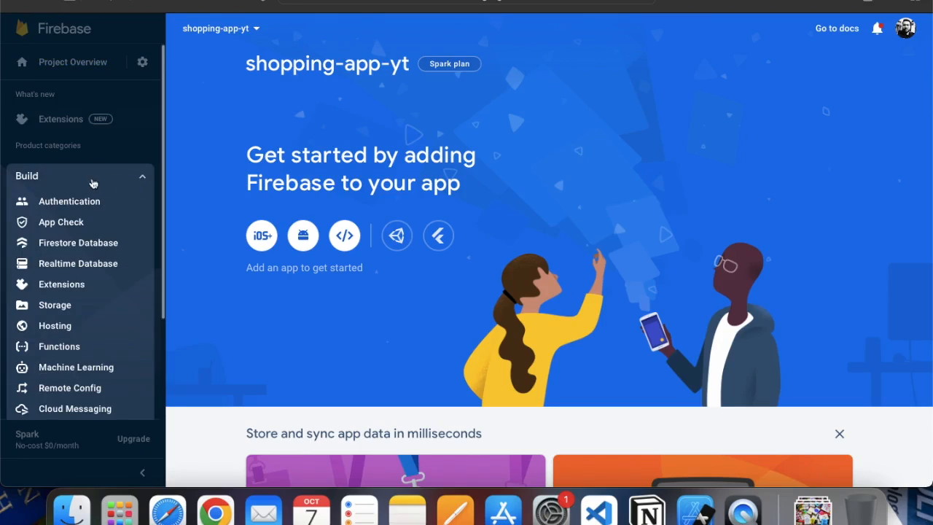
{"action": "mouse_move", "coordinate": [175, 211]}
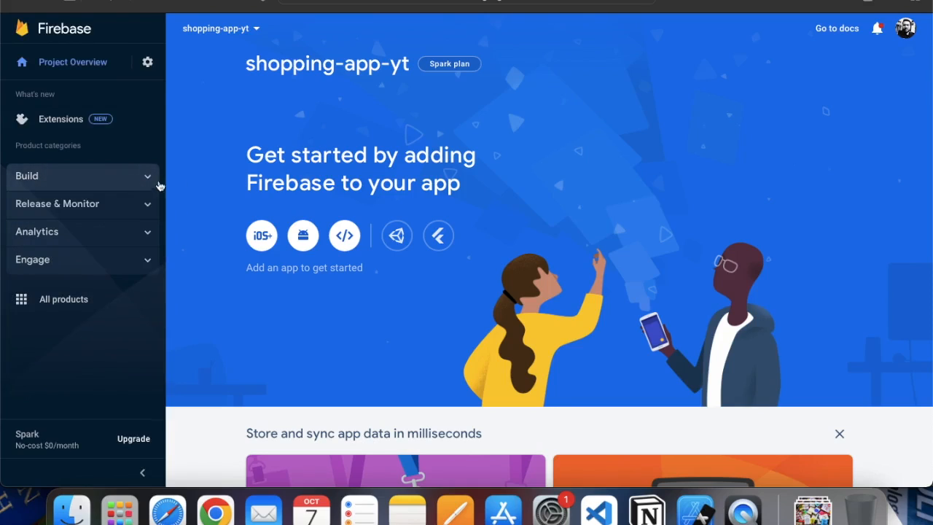
{"action": "mouse_move", "coordinate": [282, 321]}
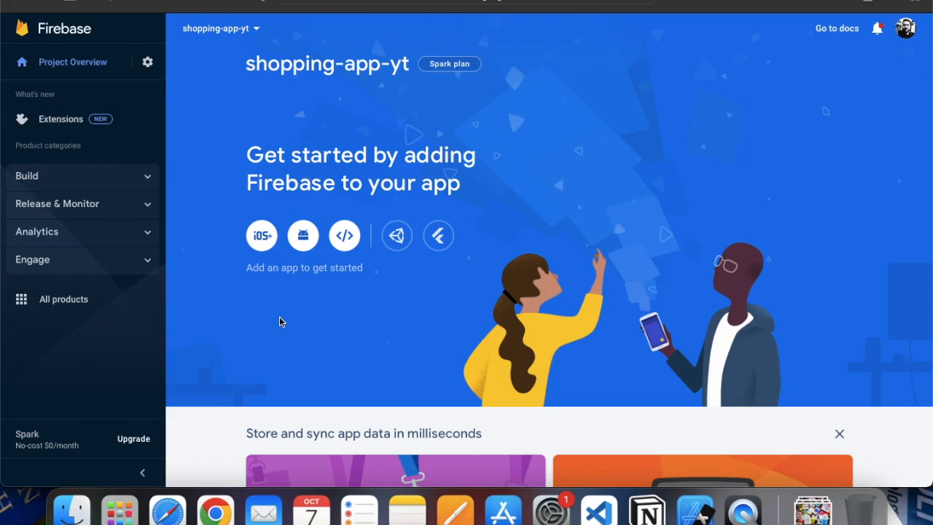
{"action": "mouse_move", "coordinate": [350, 258]}
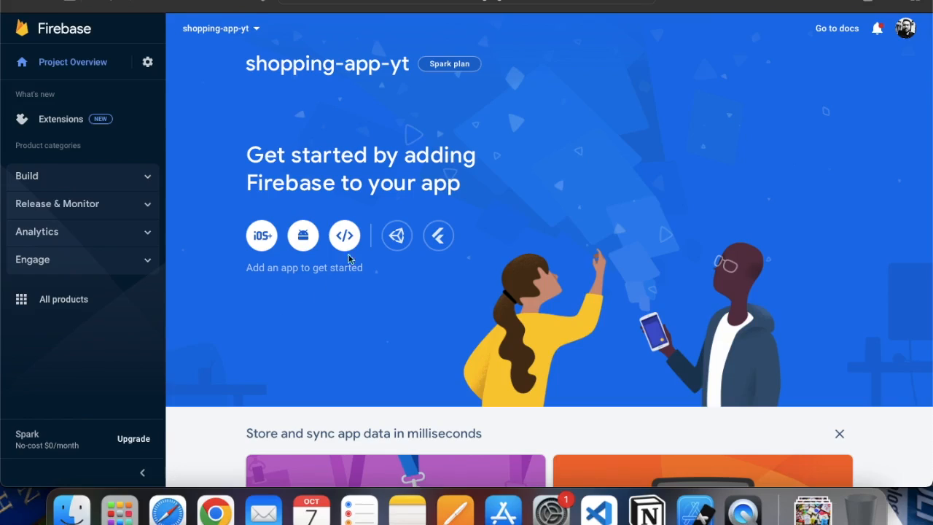
{"action": "mouse_move", "coordinate": [344, 234]}
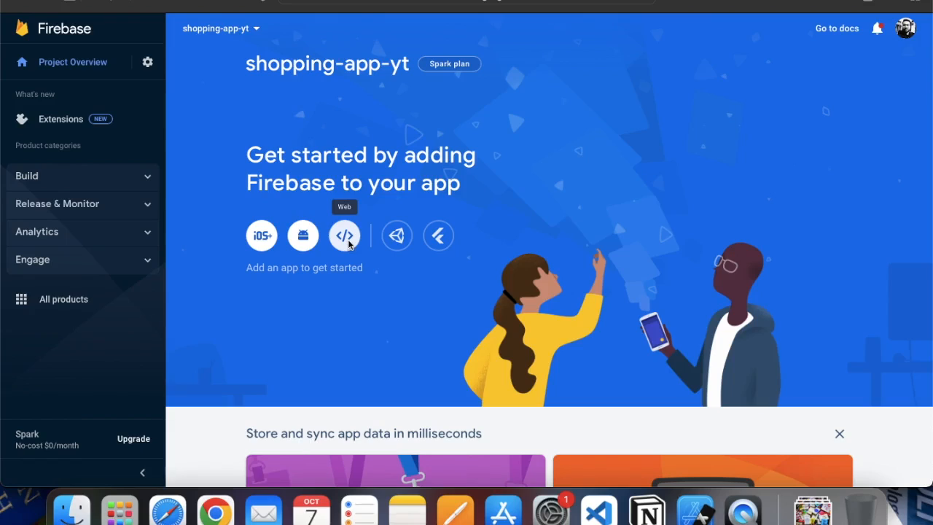
Add a web app with nickname shopping-app-yt and register it.
{"action": "left_click", "coordinate": [345, 235]}
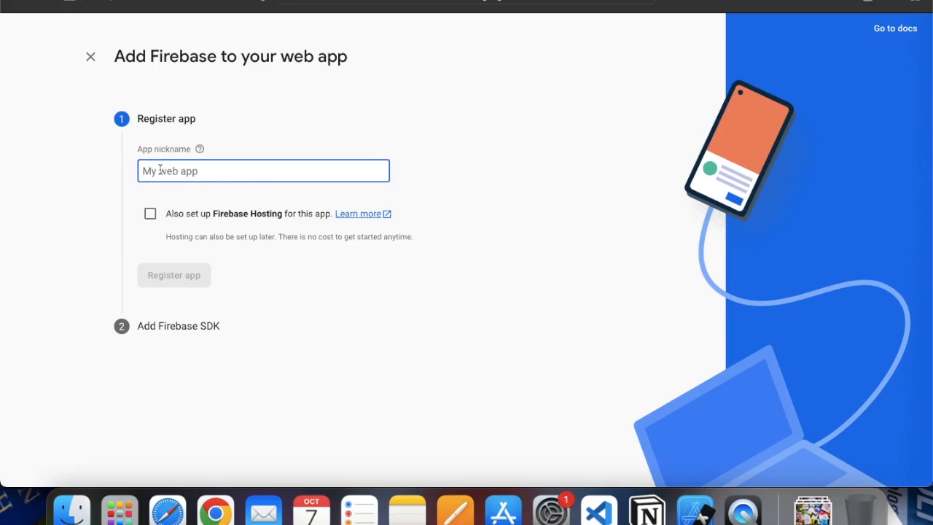
{"action": "type", "text": "shopping-app-yt"}
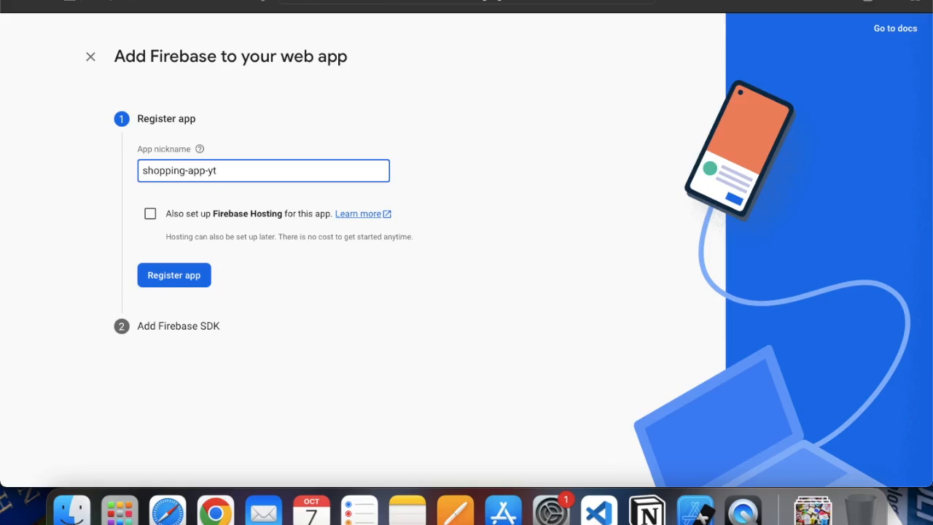
{"action": "mouse_move", "coordinate": [292, 294]}
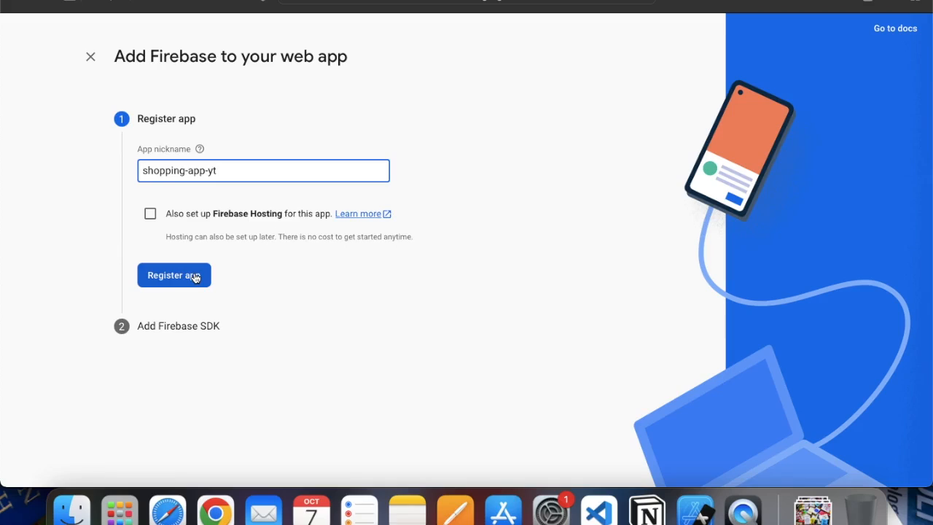
{"action": "left_click", "coordinate": [173, 275]}
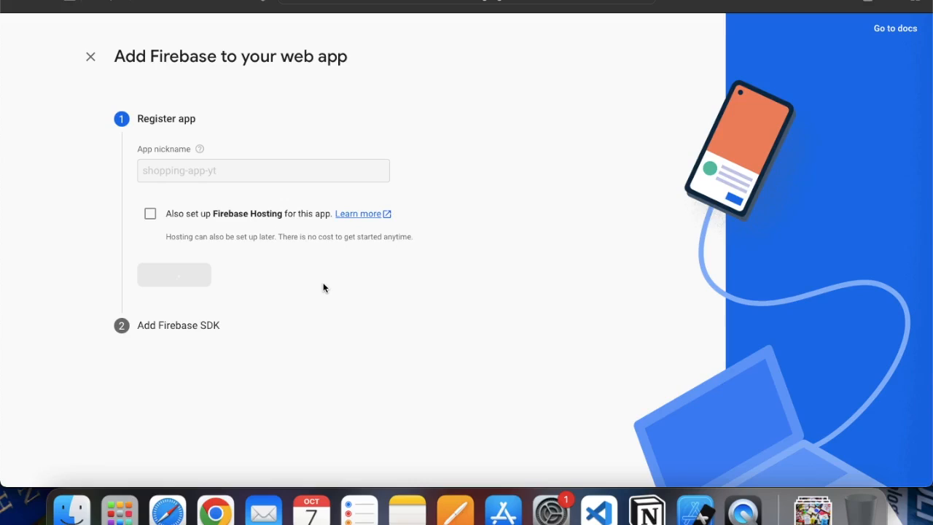
{"action": "left_click", "coordinate": [174, 275]}
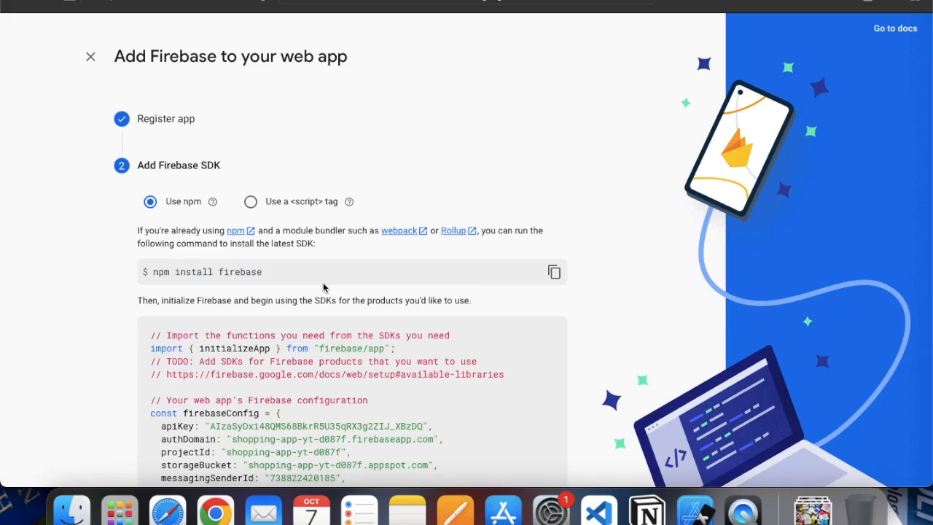
Copy the 'npm install firebase' command from the Add Firebase SDK step.
{"action": "scroll", "scroll_direction": "down", "scroll_amount": 3}
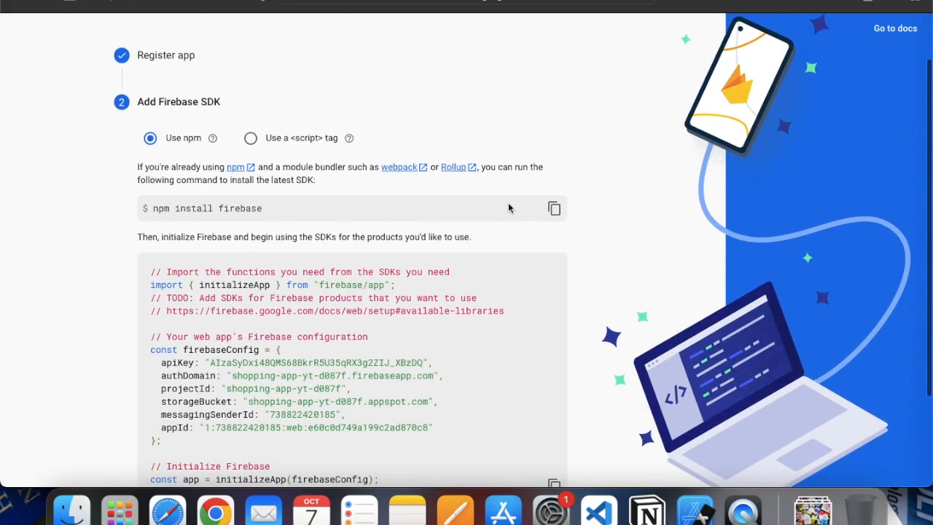
{"action": "left_click", "coordinate": [553, 208]}
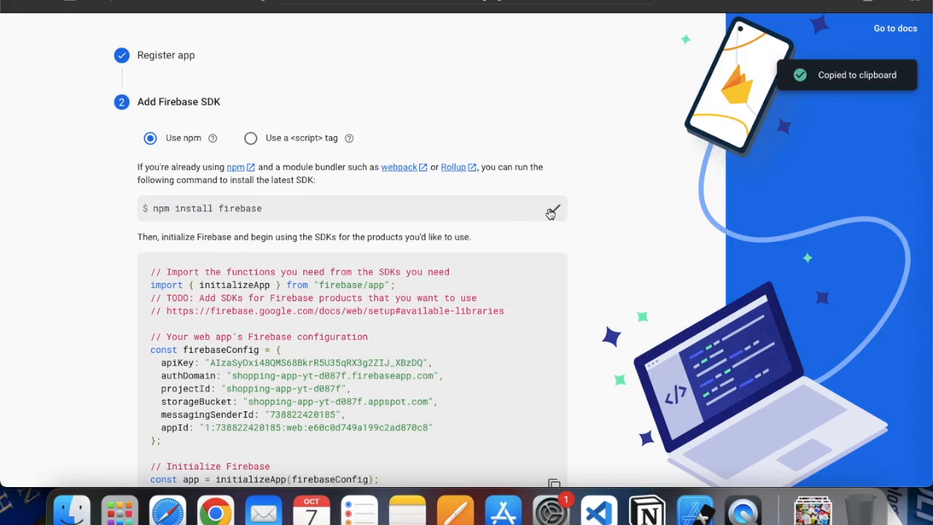
{"action": "mouse_move", "coordinate": [38, 9]}
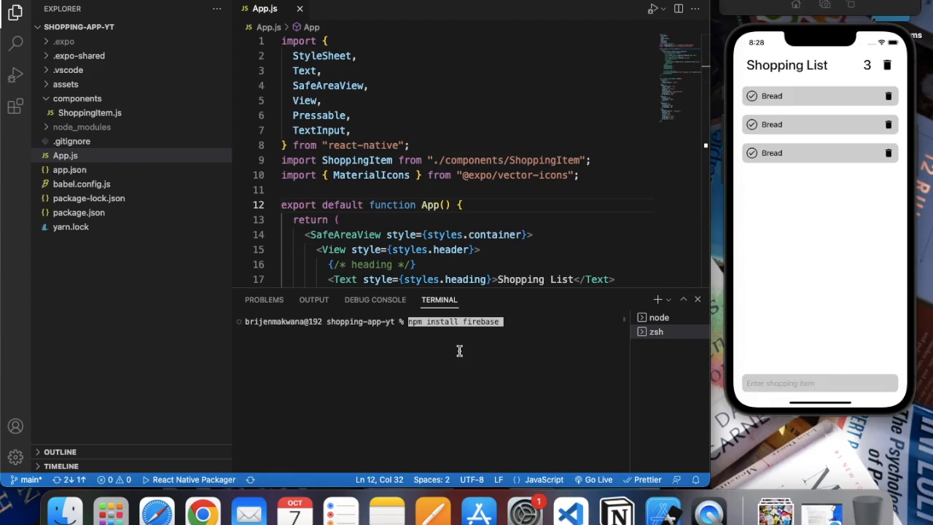
{"action": "key", "text": "Enter"}
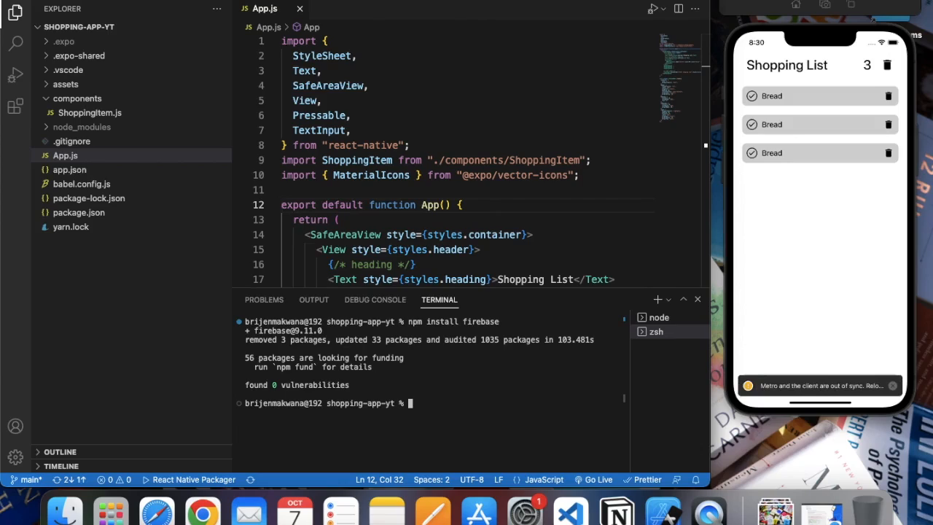
{"action": "left_click", "coordinate": [658, 317]}
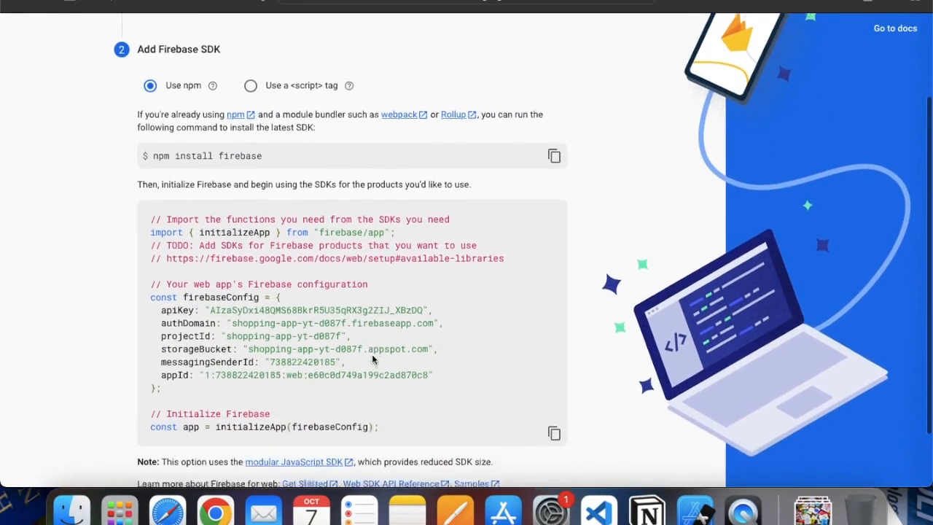
Scroll to the Firebase initialization code, then return to Visual Studio Code.
{"action": "scroll", "scroll_direction": "down", "scroll_amount": 3}
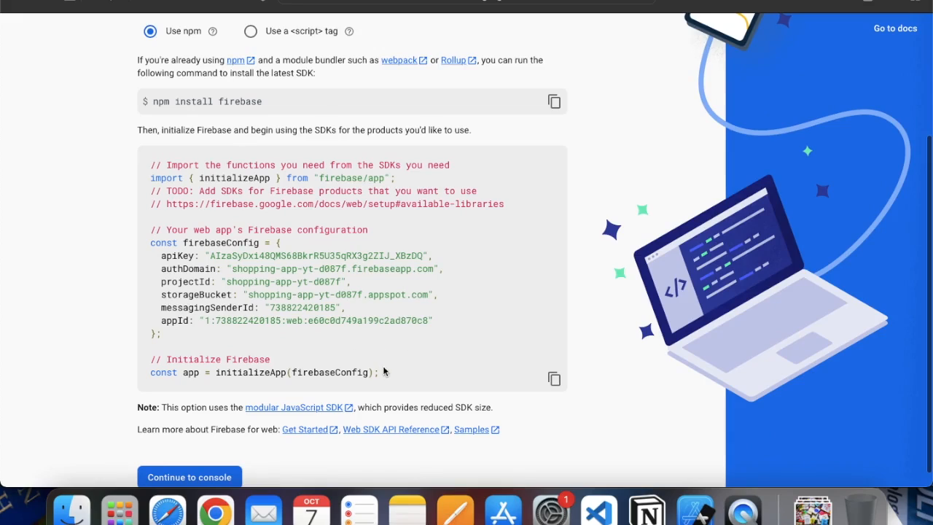
{"action": "mouse_move", "coordinate": [602, 510]}
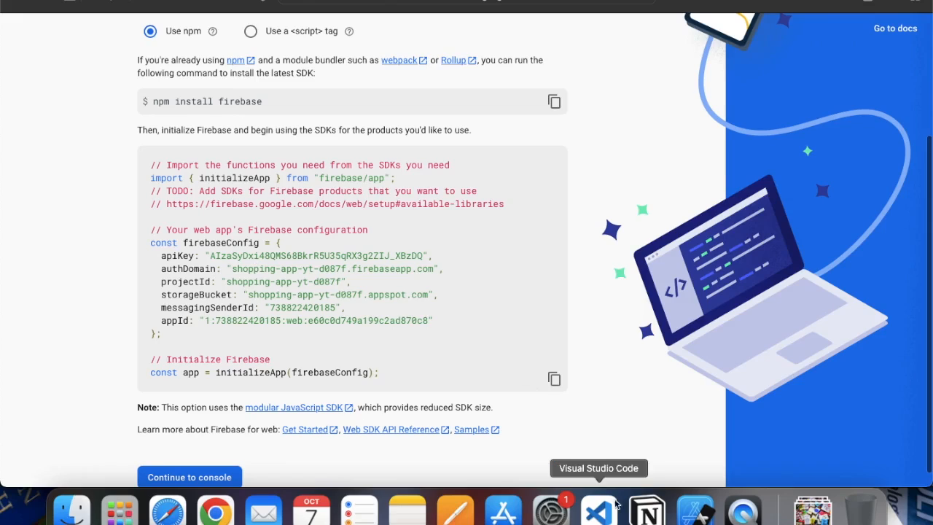
{"action": "left_click", "coordinate": [598, 507]}
{"action": "type", "text": "firebase"}
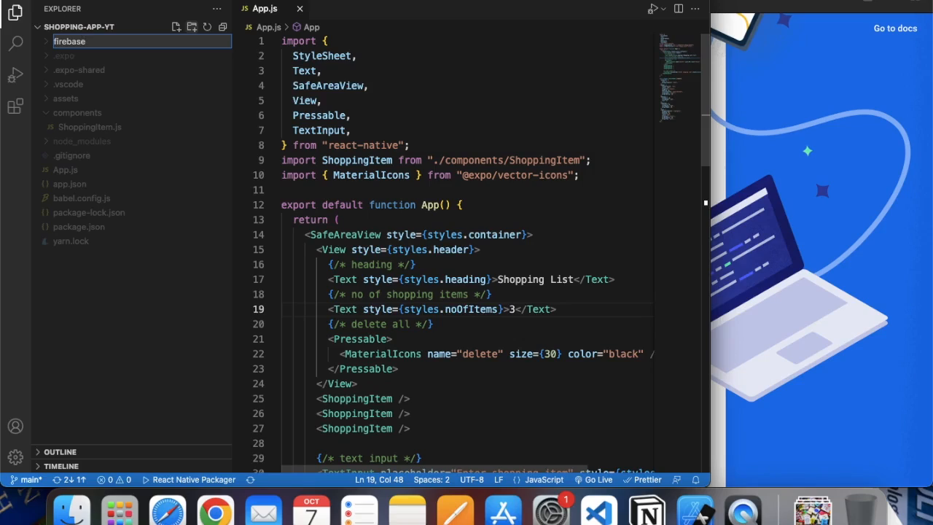
Create a firebase folder in the Explorer with a new index file inside.
{"action": "left_click", "coordinate": [67, 127]}
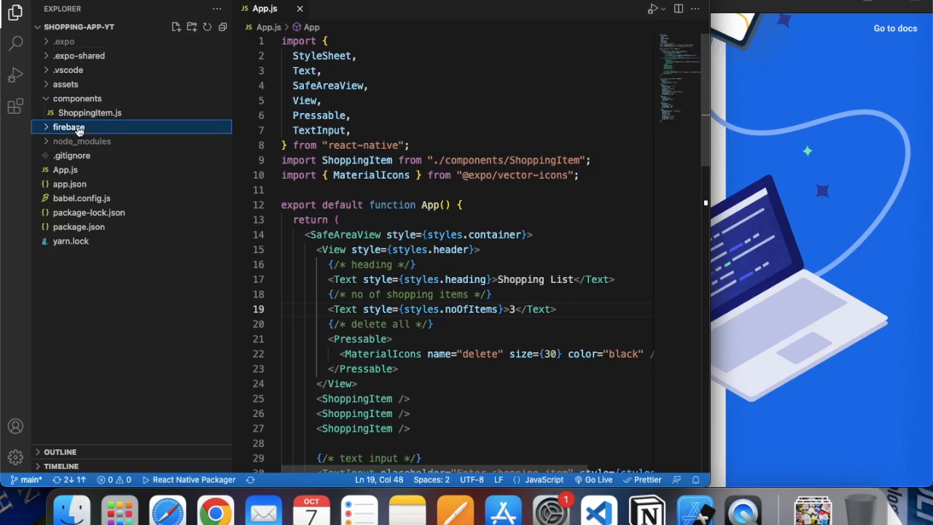
{"action": "right_click", "coordinate": [68, 127]}
{"action": "type", "text": "index"}
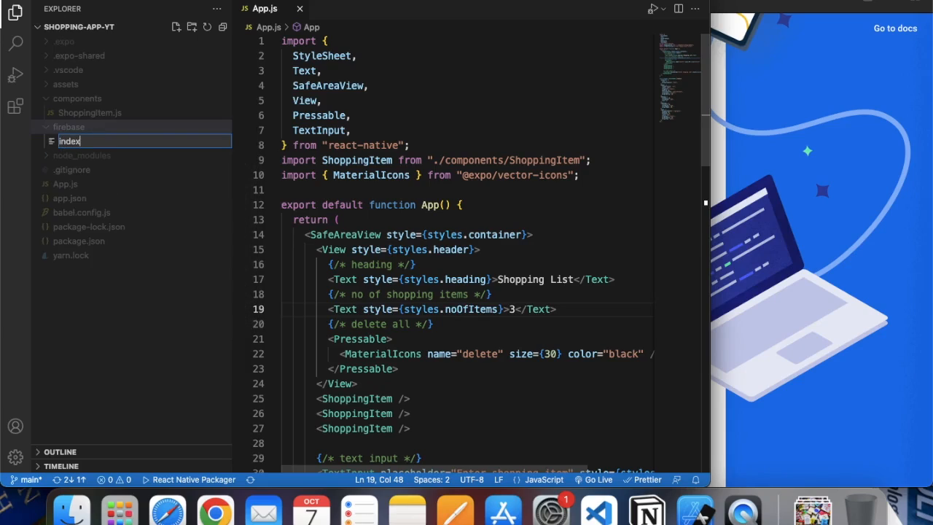
{"action": "key", "text": "Enter"}
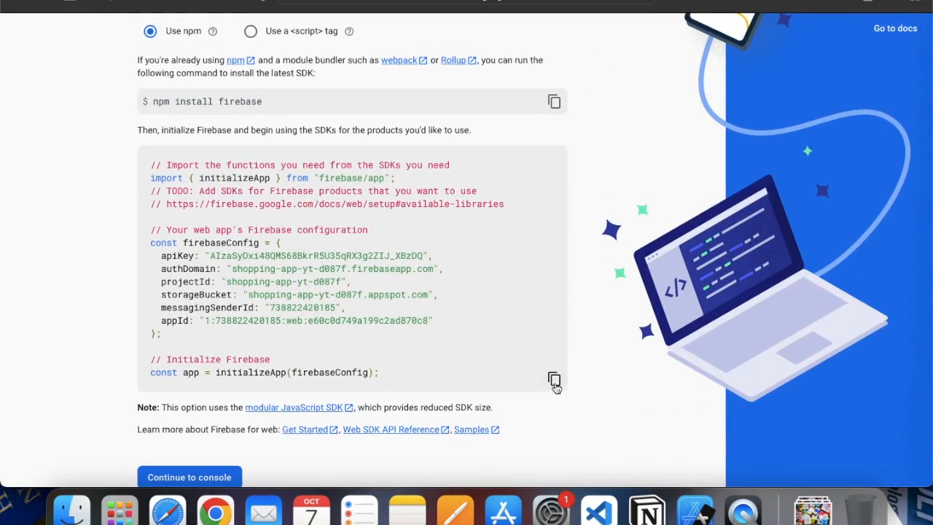
Copy the Firebase config and initializeApp code and paste it into firebase/index.js.
{"action": "left_click", "coordinate": [554, 381]}
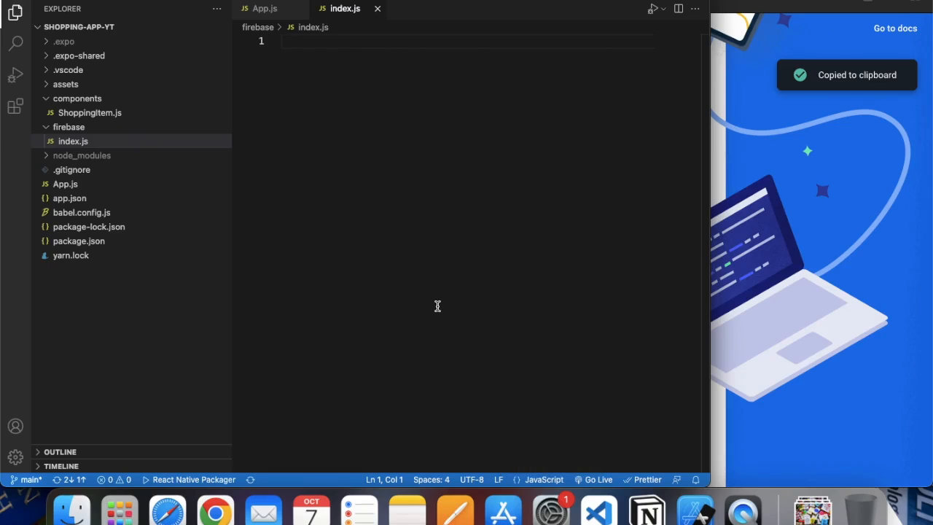
{"action": "key", "text": "Cmd+v"}
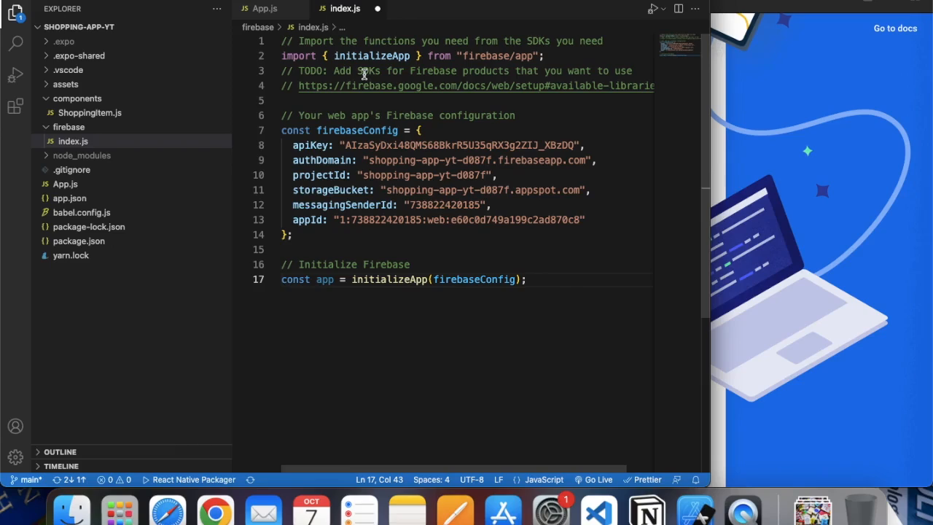
{"action": "mouse_move", "coordinate": [528, 71]}
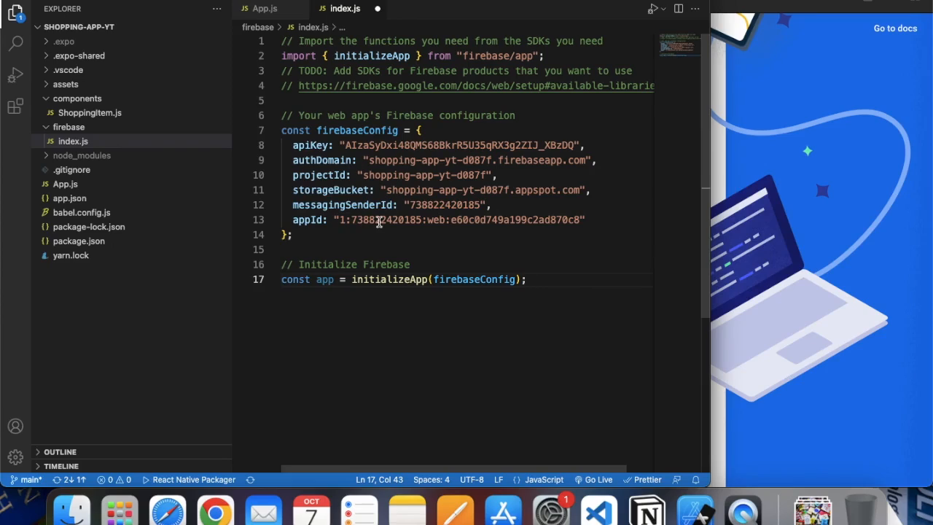
{"action": "mouse_move", "coordinate": [609, 333]}
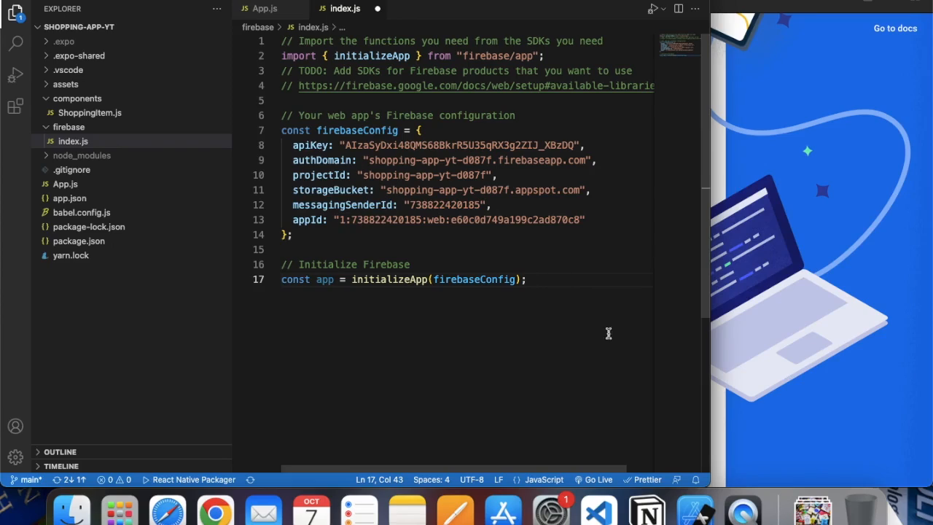
{"action": "mouse_move", "coordinate": [306, 149]}
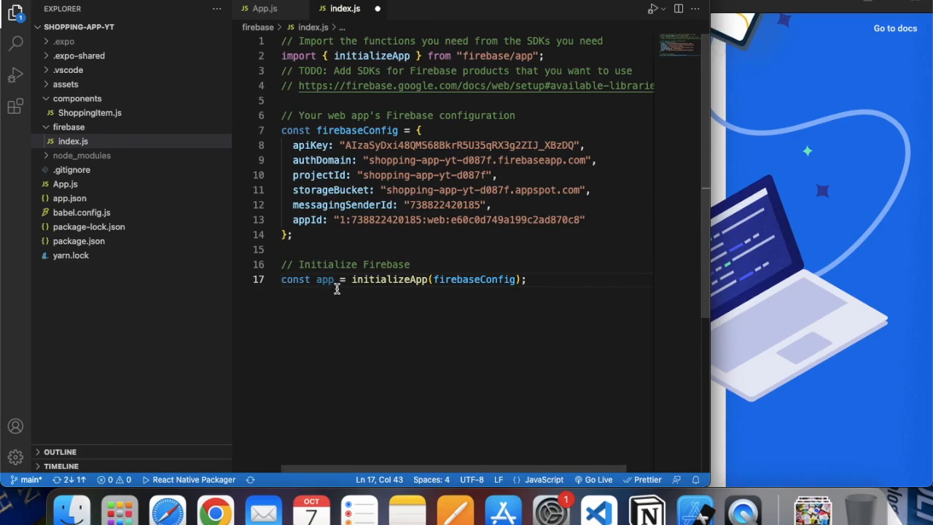
{"action": "mouse_move", "coordinate": [356, 300]}
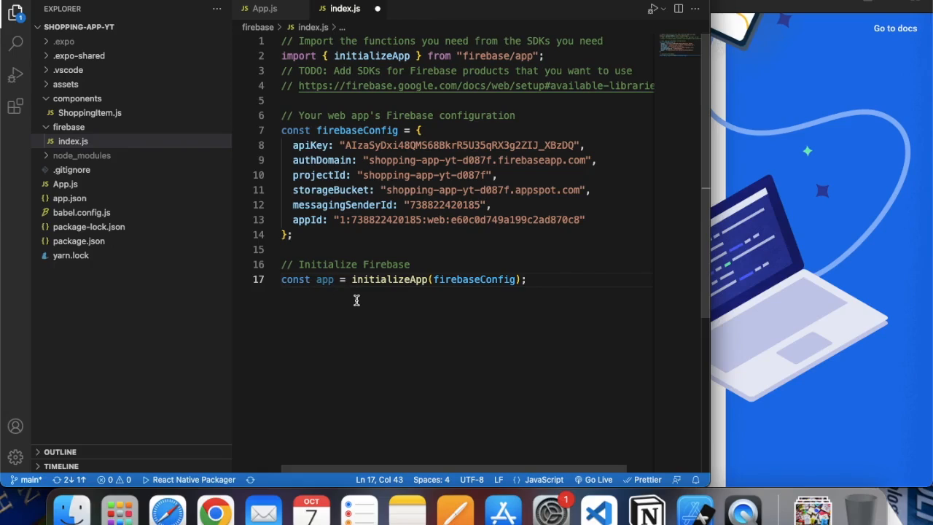
{"action": "mouse_move", "coordinate": [324, 287]}
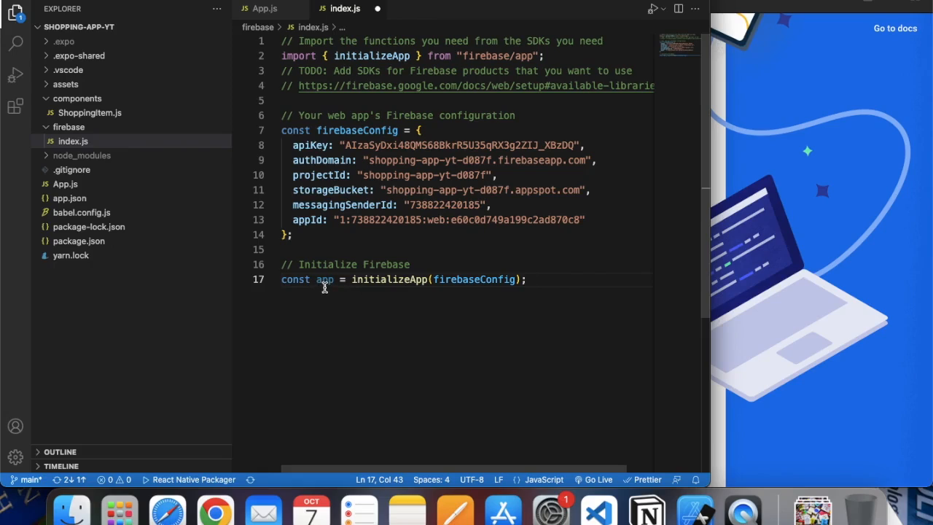
{"action": "mouse_move", "coordinate": [396, 290]}
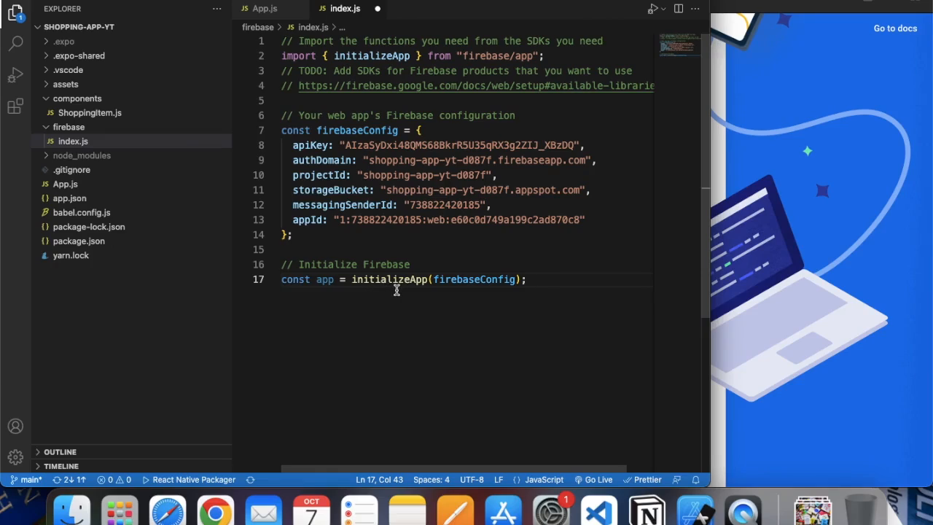
{"action": "mouse_move", "coordinate": [373, 131]}
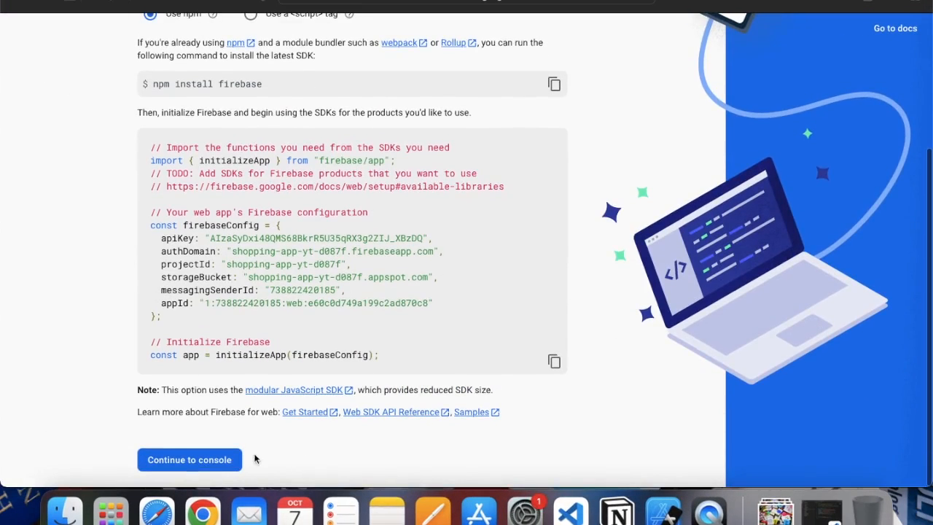
Continue to the console, open project settings, and scroll down to Your apps.
{"action": "left_click", "coordinate": [188, 459]}
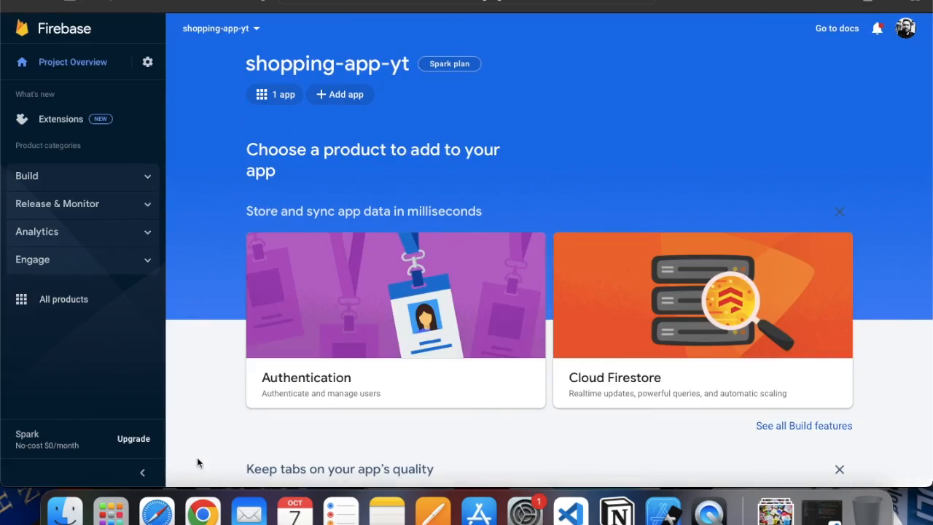
{"action": "mouse_move", "coordinate": [299, 82]}
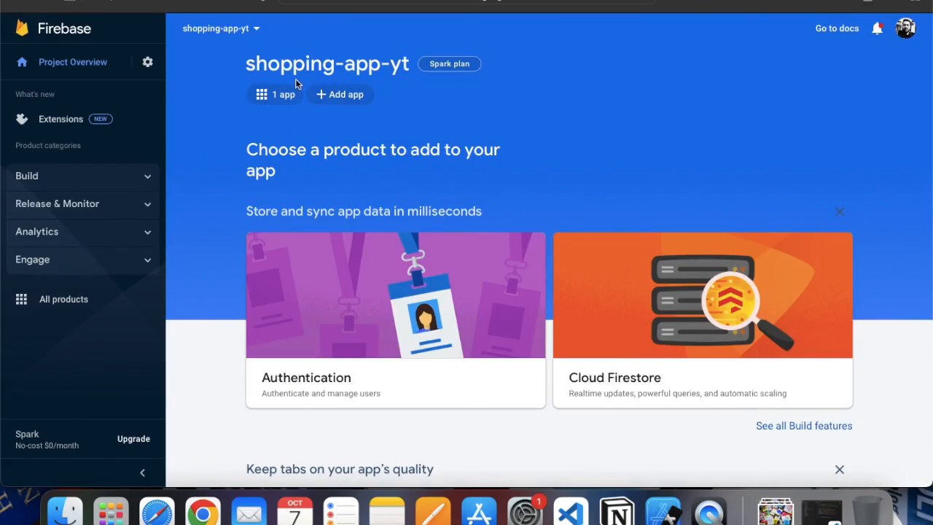
{"action": "left_click", "coordinate": [275, 94]}
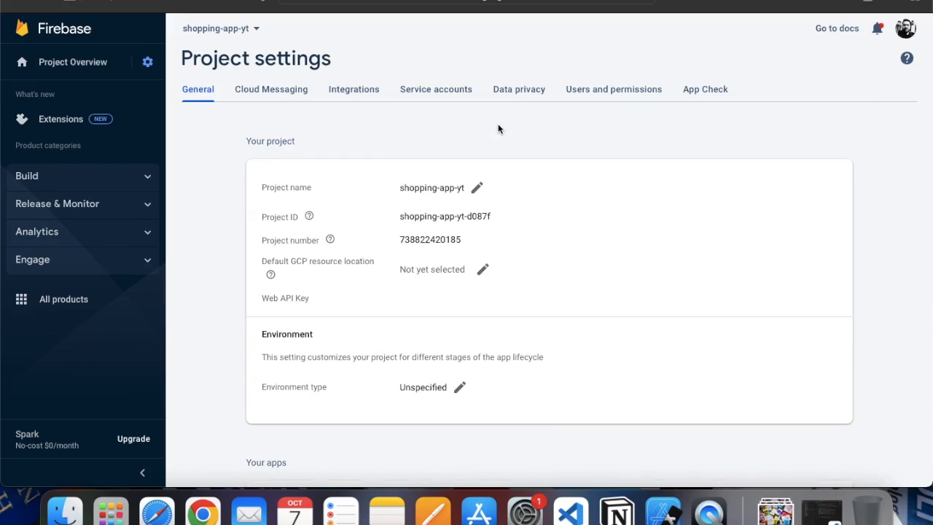
{"action": "scroll", "scroll_direction": "down", "scroll_amount": 3}
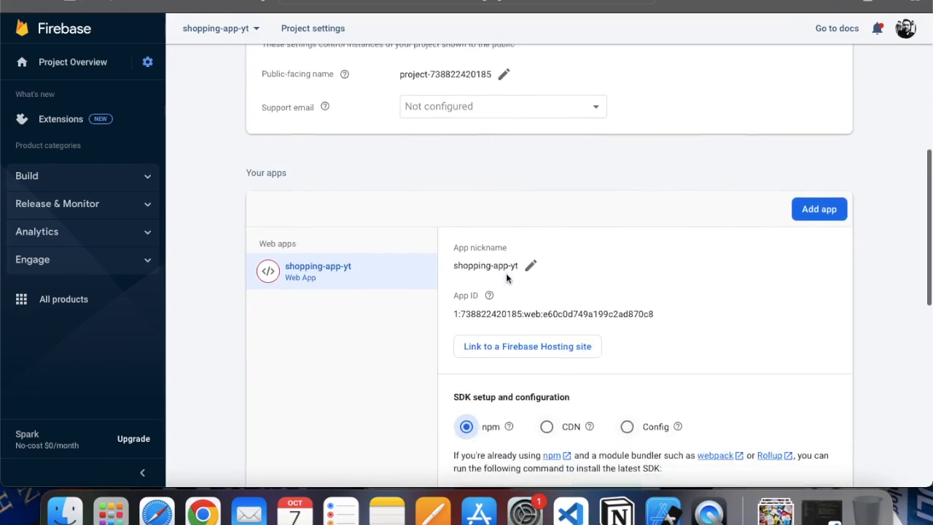
{"action": "scroll", "scroll_direction": "down", "scroll_amount": 3}
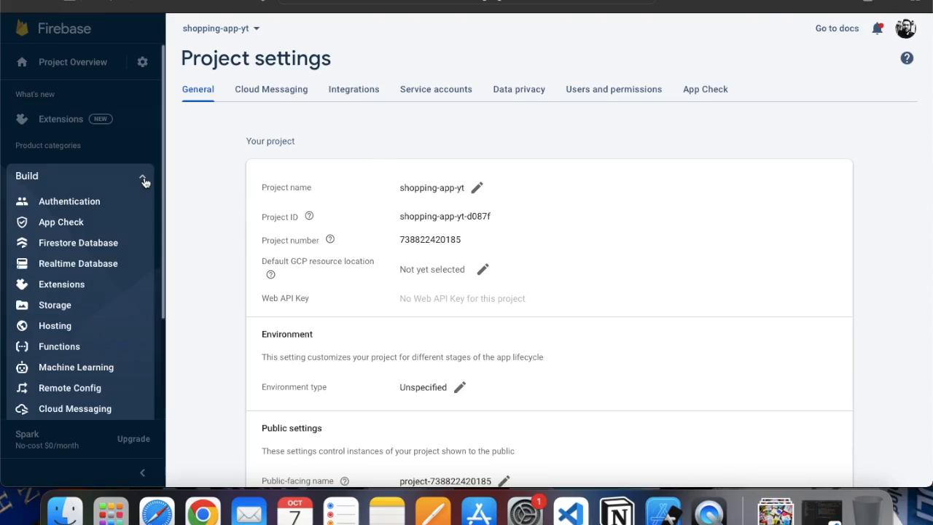
{"action": "mouse_move", "coordinate": [67, 181]}
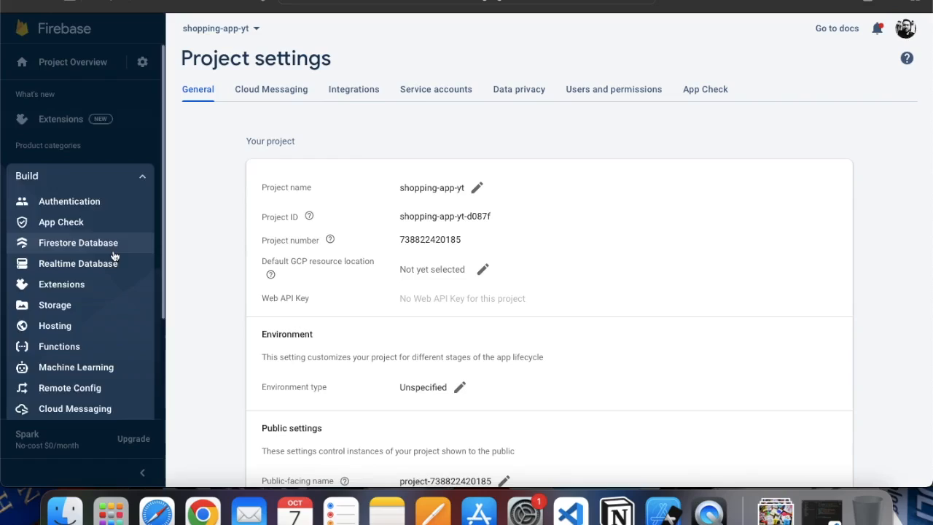
Open Firestore Database from the Build section of the sidebar.
{"action": "left_click", "coordinate": [77, 242]}
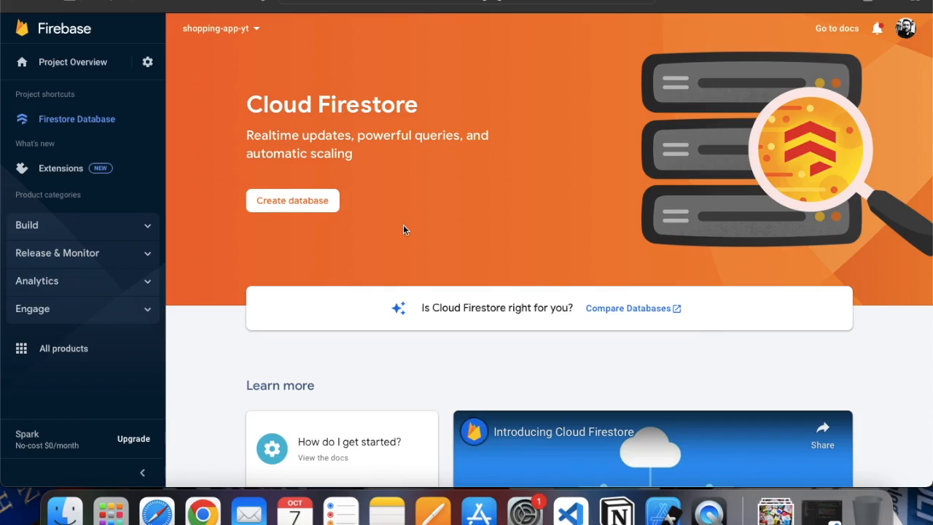
{"action": "mouse_move", "coordinate": [323, 210]}
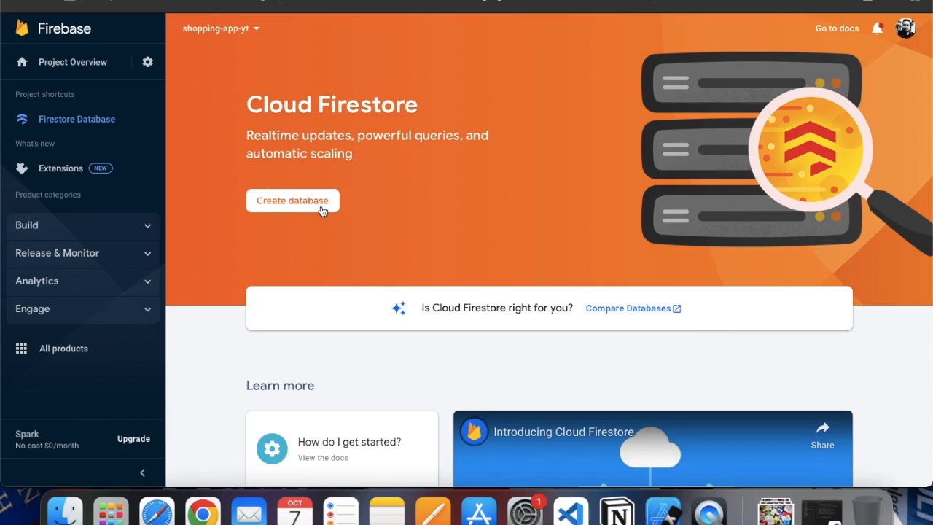
Create a test-mode Firestore database located in nam5 (us-central) and enable it.
{"action": "left_click", "coordinate": [292, 201]}
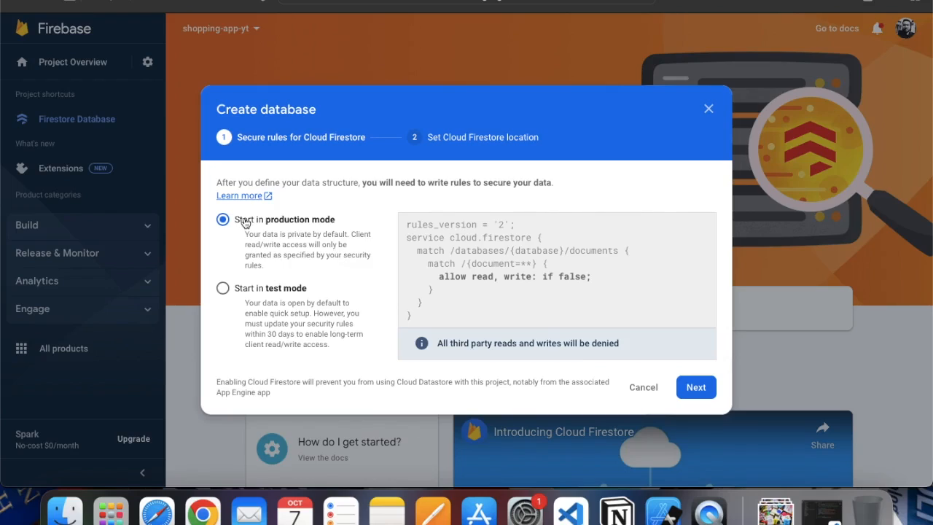
{"action": "mouse_move", "coordinate": [319, 236]}
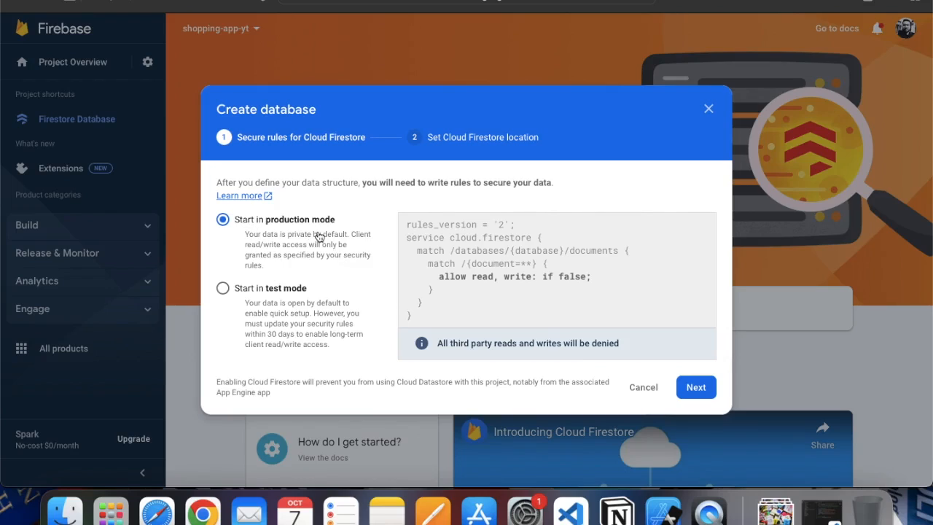
{"action": "mouse_move", "coordinate": [263, 311]}
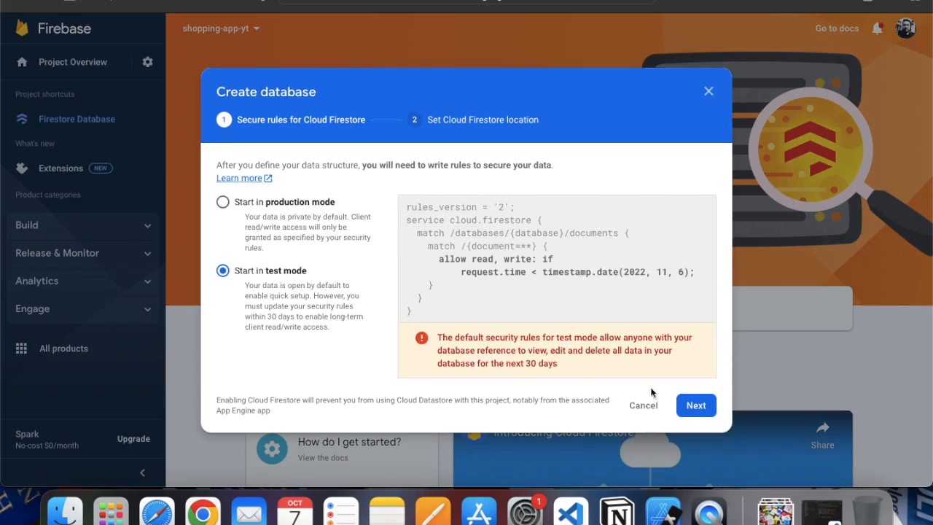
{"action": "left_click", "coordinate": [695, 405]}
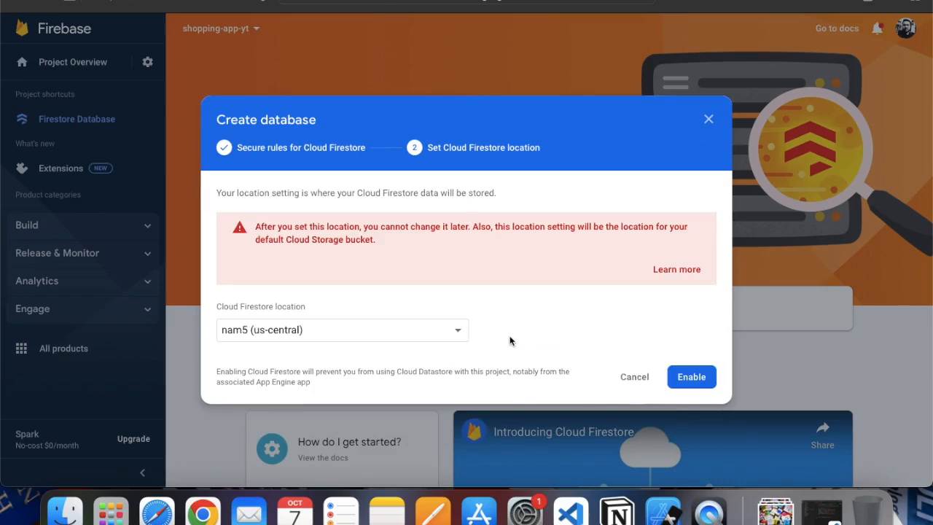
{"action": "mouse_move", "coordinate": [451, 332]}
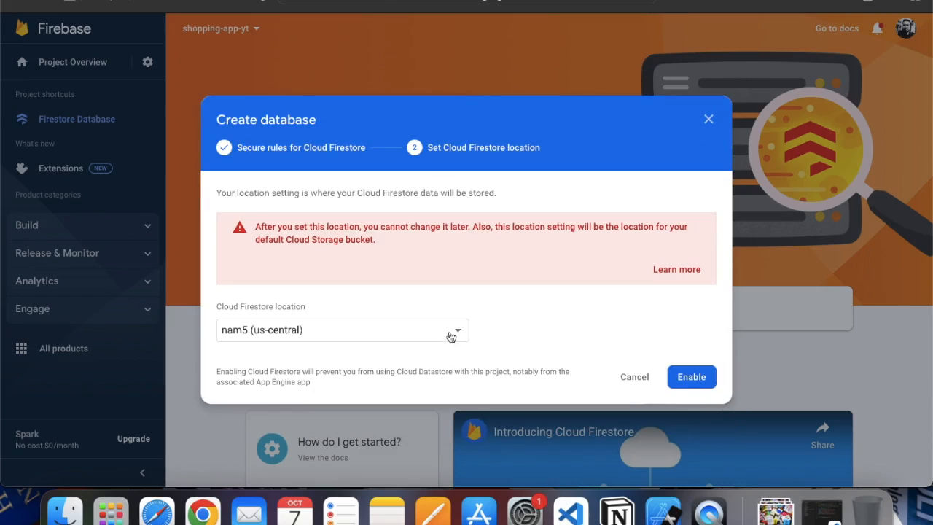
{"action": "left_click", "coordinate": [459, 330]}
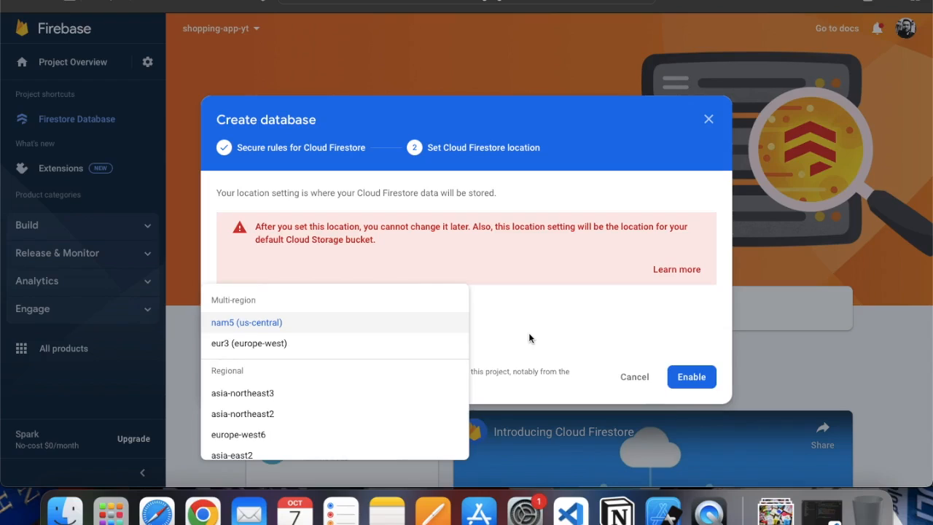
{"action": "left_click", "coordinate": [246, 323]}
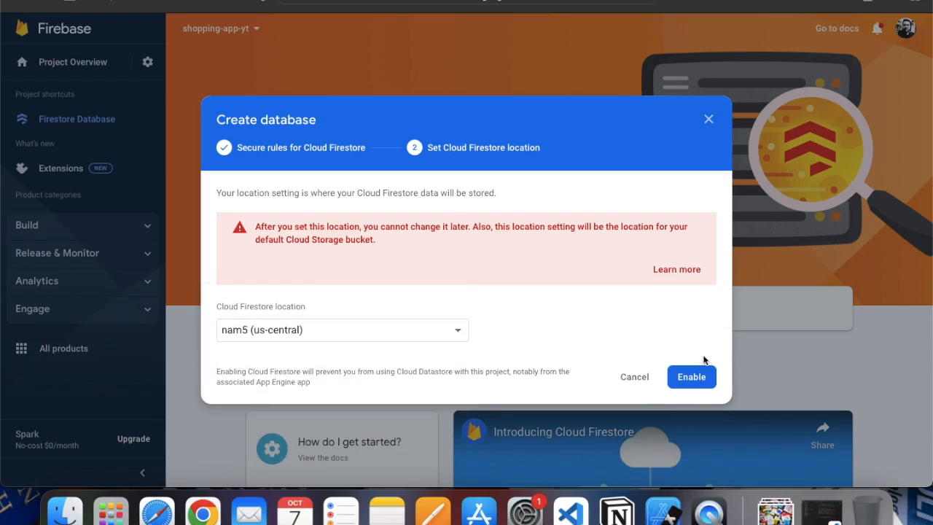
{"action": "left_click", "coordinate": [691, 377]}
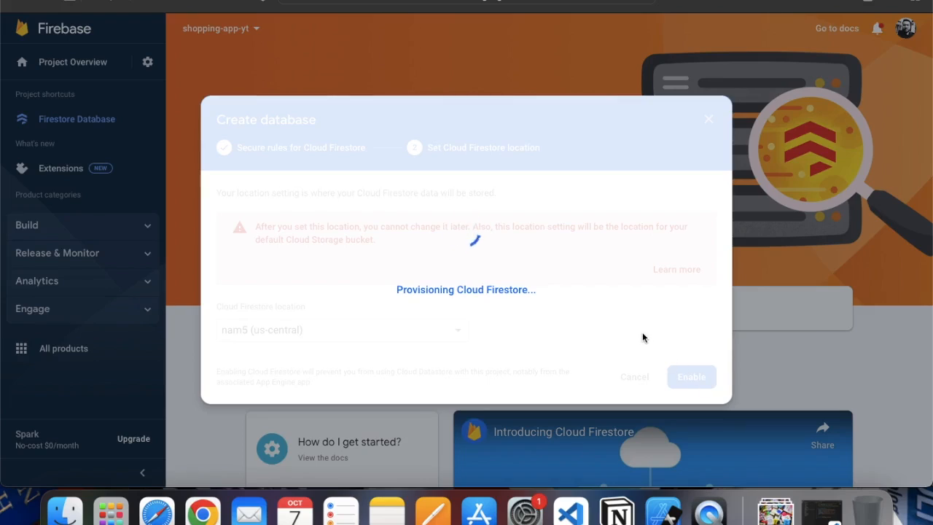
{"action": "mouse_move", "coordinate": [536, 299]}
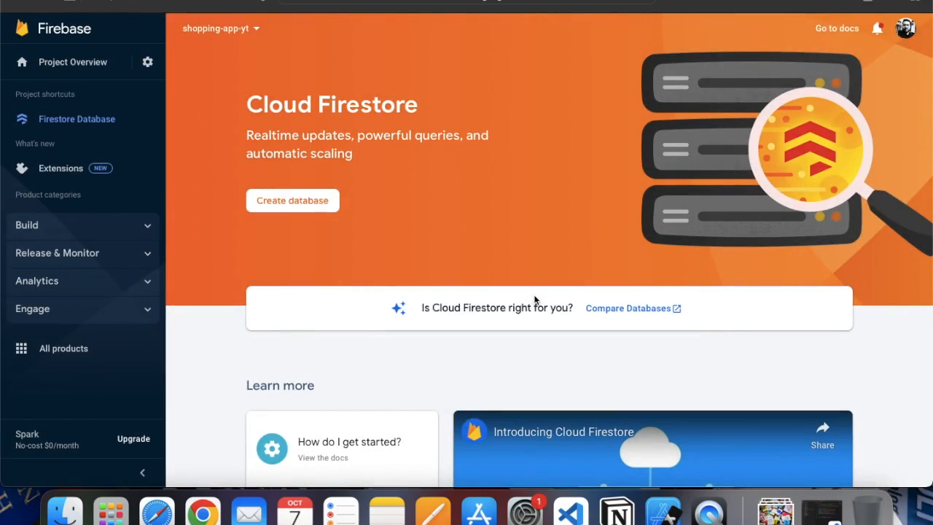
View the empty database's Data tab, dismiss the App Check banner, and cancel Start collection.
{"action": "left_click", "coordinate": [292, 201]}
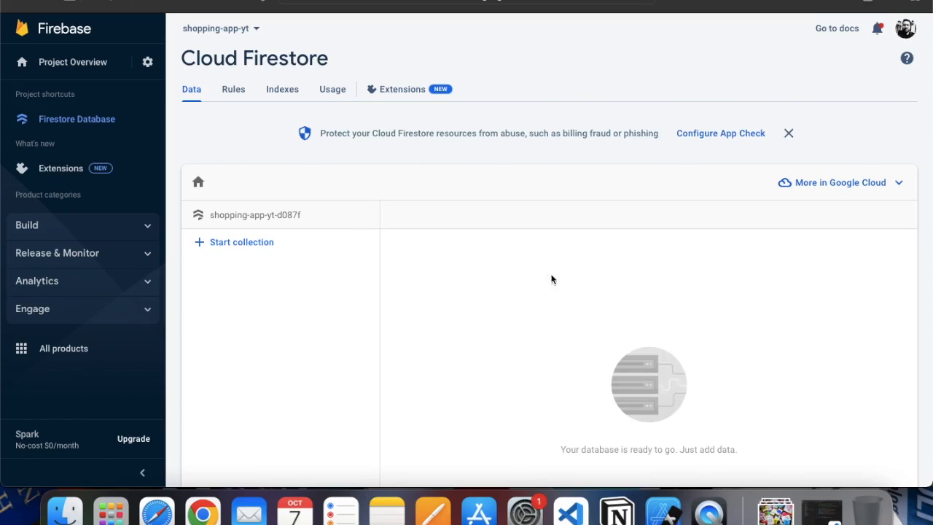
{"action": "left_click", "coordinate": [788, 132]}
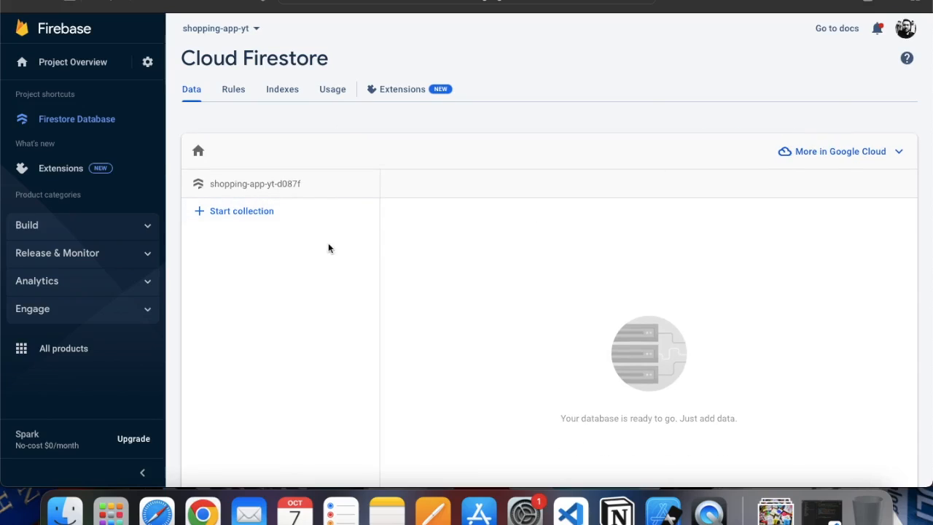
{"action": "mouse_move", "coordinate": [332, 256]}
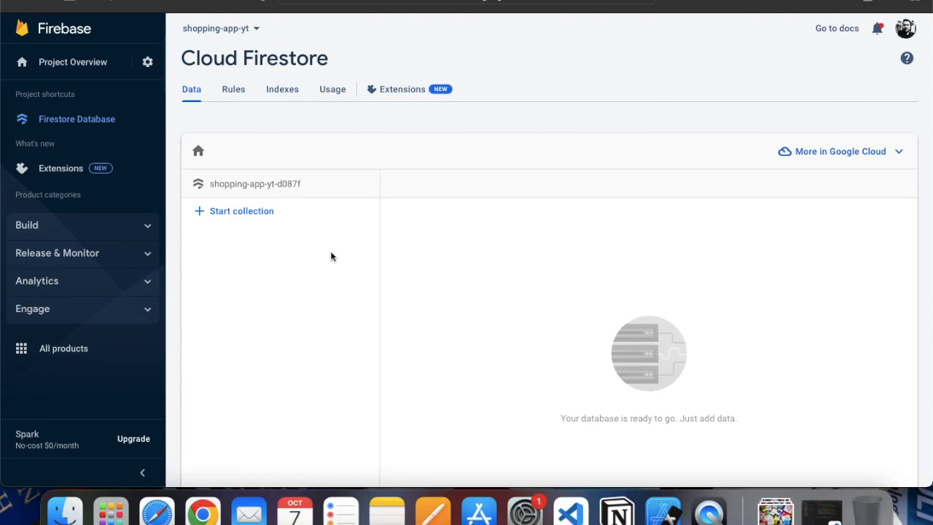
{"action": "left_click", "coordinate": [233, 211]}
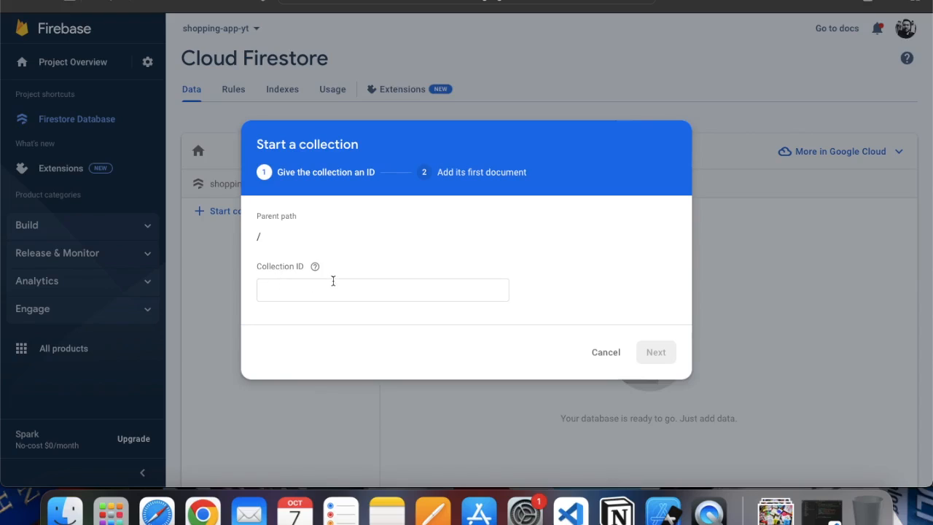
{"action": "left_click", "coordinate": [606, 352]}
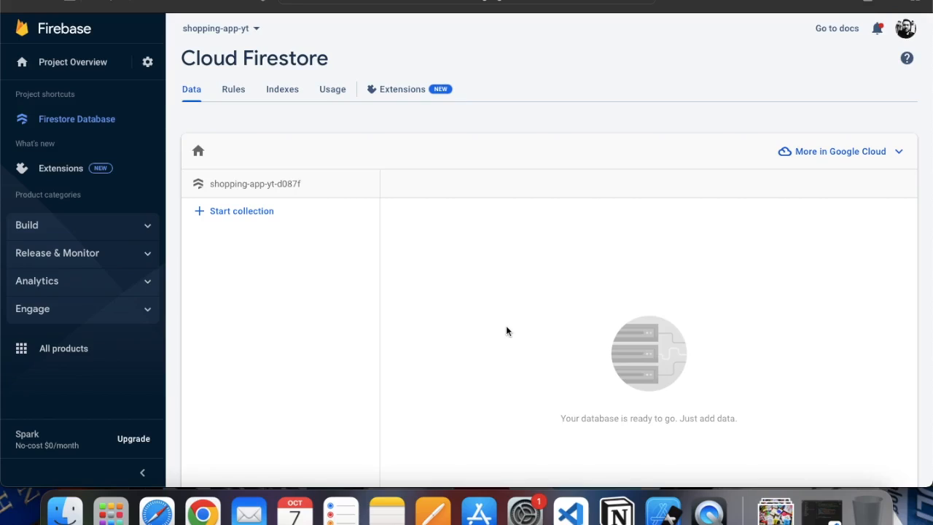
{"action": "mouse_move", "coordinate": [485, 326]}
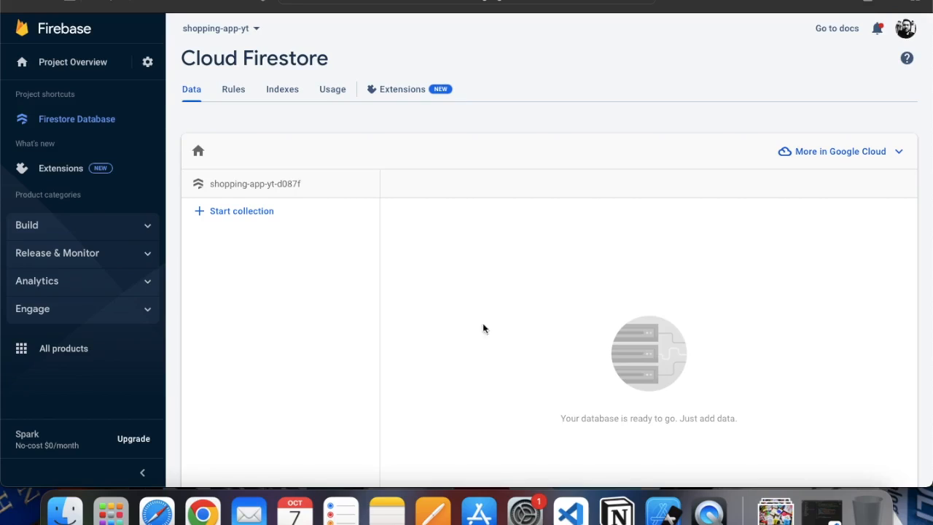
{"action": "mouse_move", "coordinate": [306, 343]}
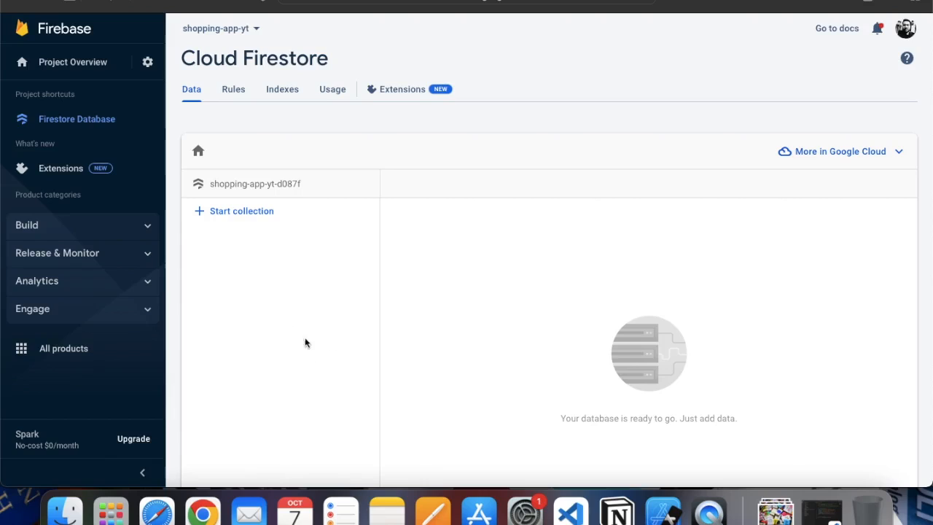
{"action": "scroll", "scroll_direction": "down", "scroll_amount": 3}
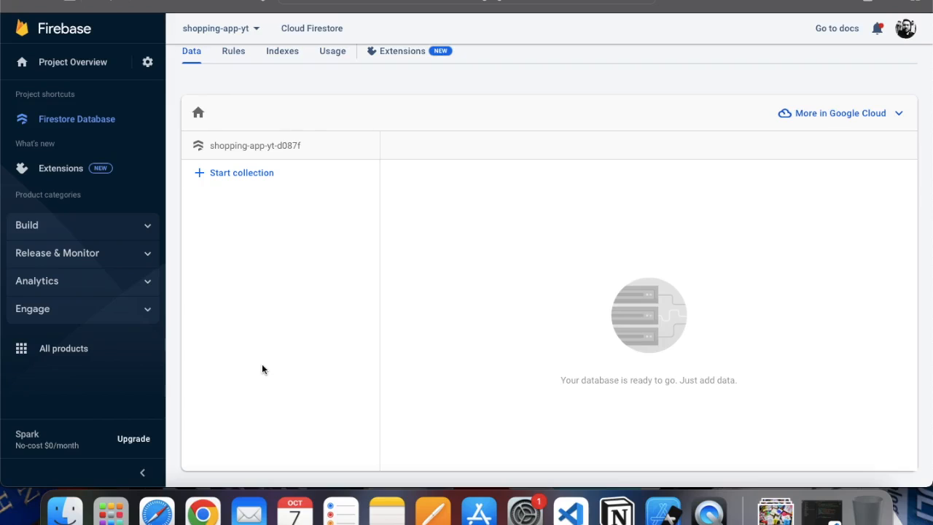
{"action": "mouse_move", "coordinate": [37, 5]}
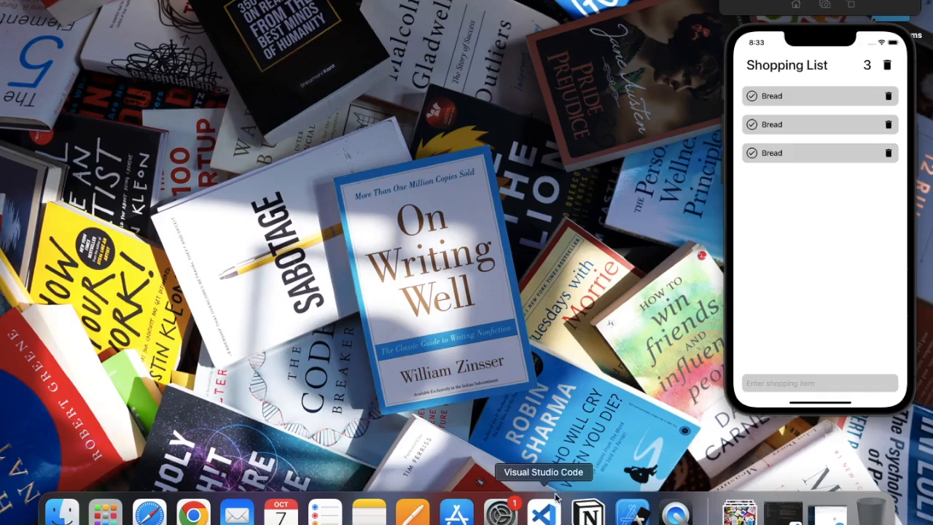
Switch to Visual Studio Code and close the Firebase index.js tab.
{"action": "left_click", "coordinate": [543, 504]}
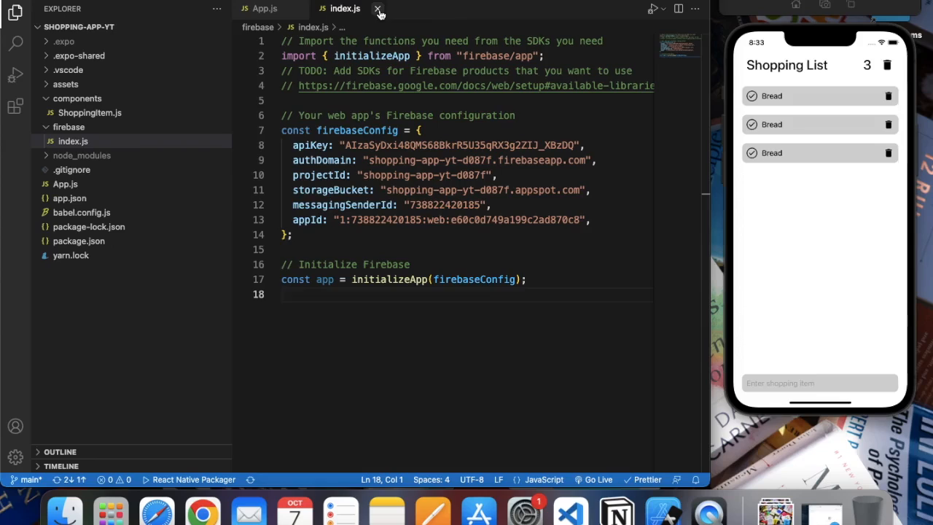
{"action": "left_click", "coordinate": [378, 8]}
{"action": "type", "text": "//"}
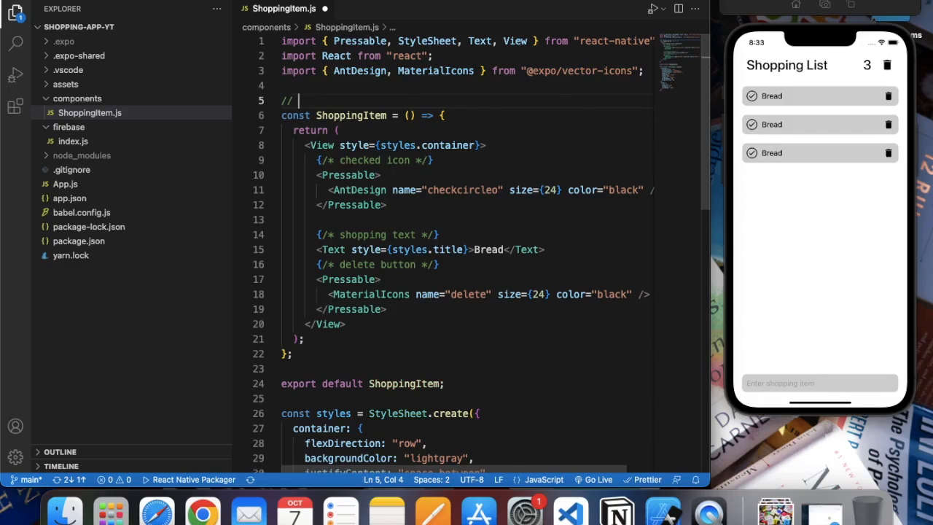
{"action": "mouse_move", "coordinate": [636, 114]}
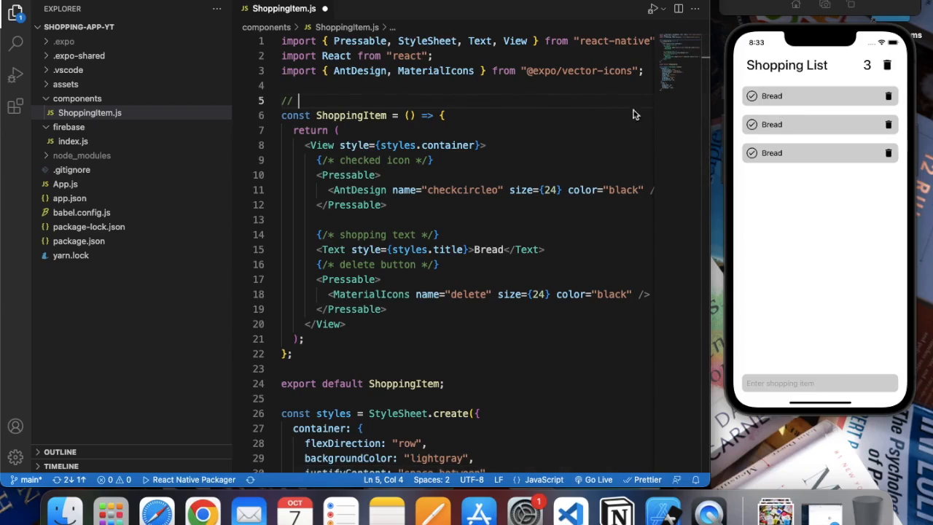
Write '// shopping object' and a block comment listing '1. id' and '2. title'.
{"action": "type", "text": "shopping"}
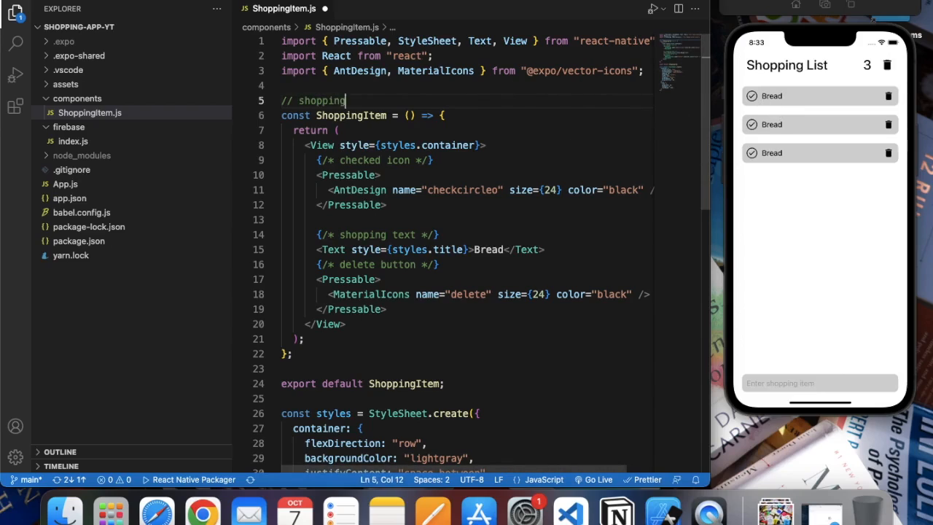
{"action": "type", "text": "object"}
{"action": "type", "text": "/"}
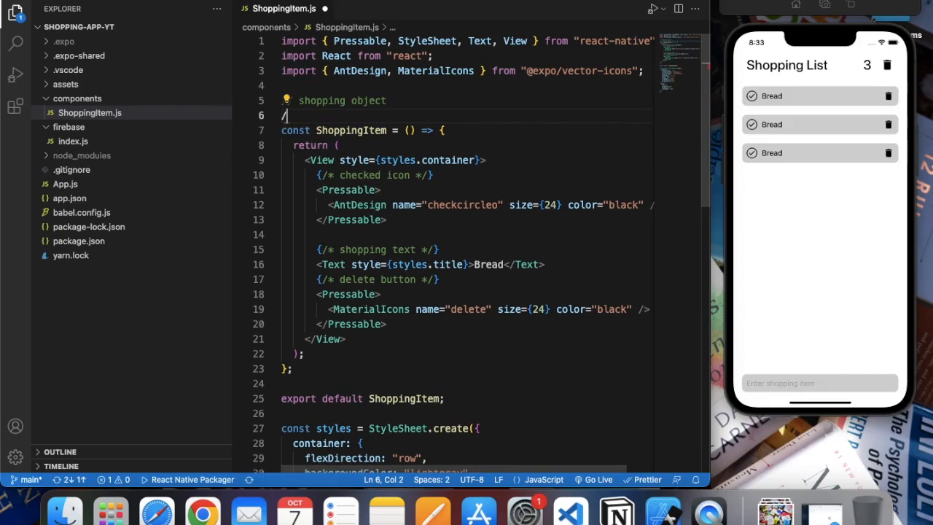
{"action": "type", "text": "*"}
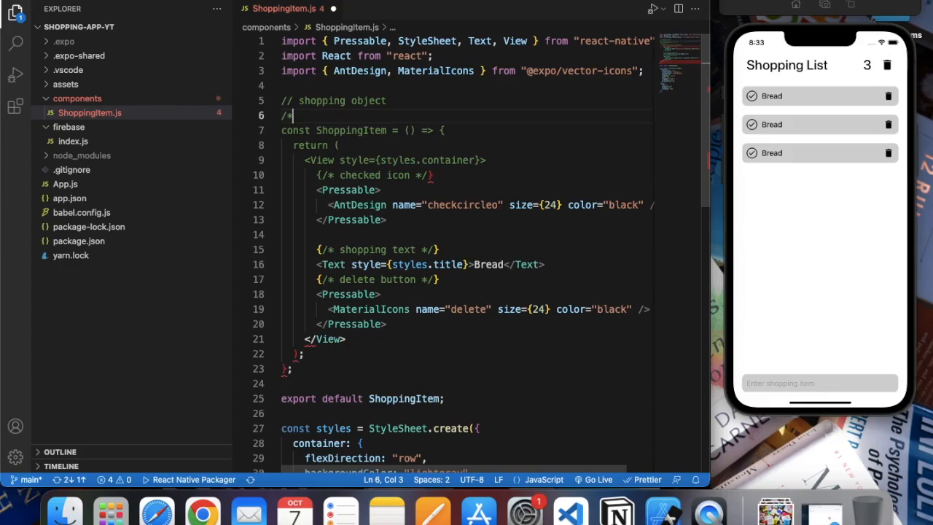
{"action": "type", "text": "*/"}
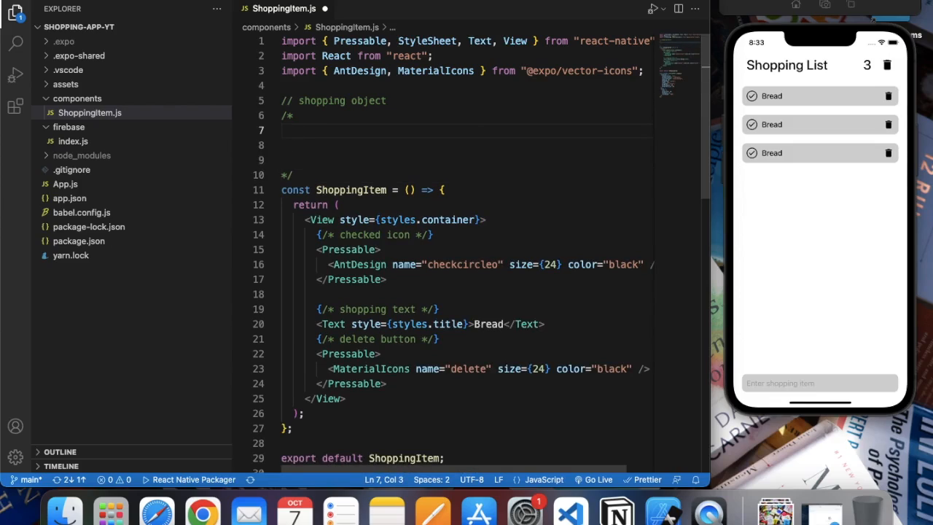
{"action": "type", "text": "1."}
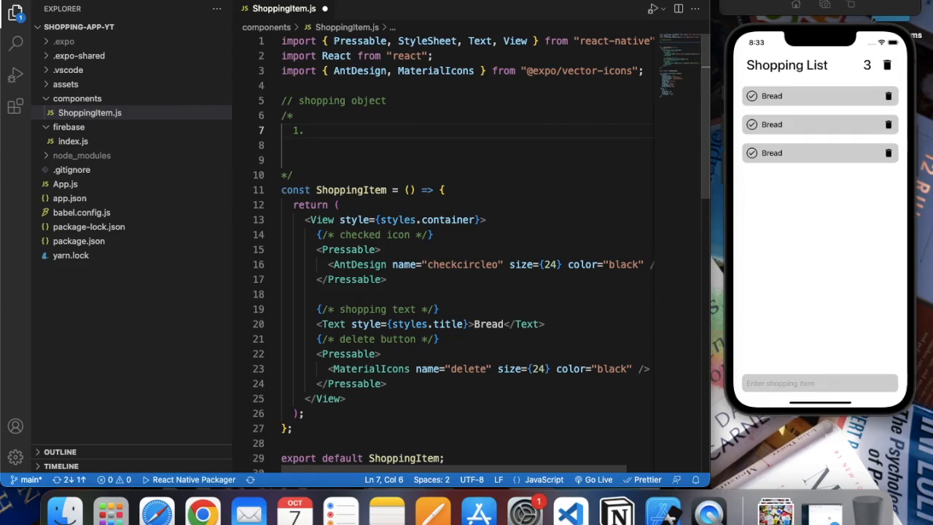
{"action": "type", "text": "id"}
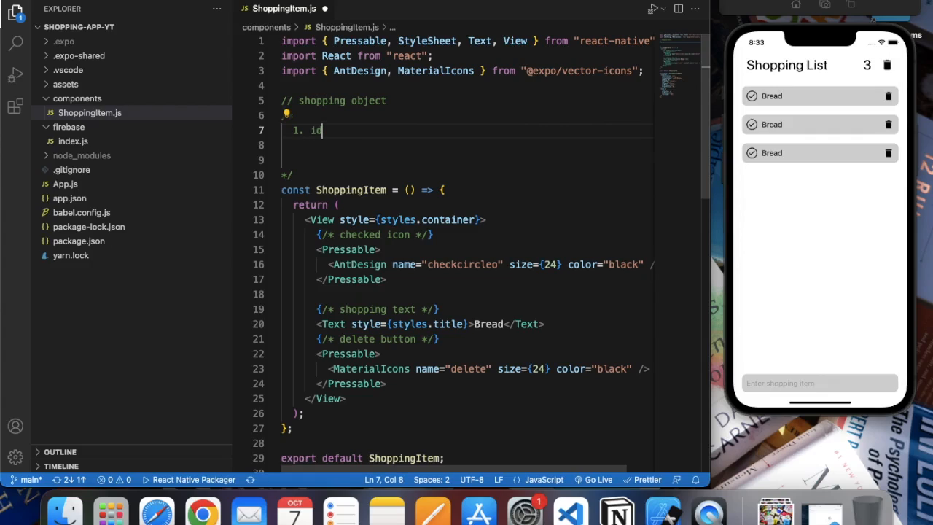
{"action": "mouse_move", "coordinate": [792, 132]}
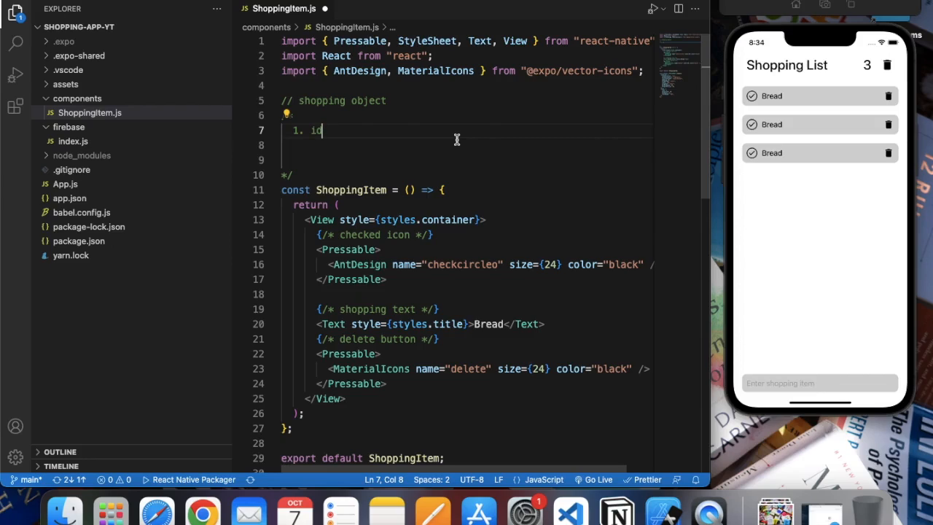
{"action": "mouse_move", "coordinate": [429, 131]}
{"action": "type", "text": "2."}
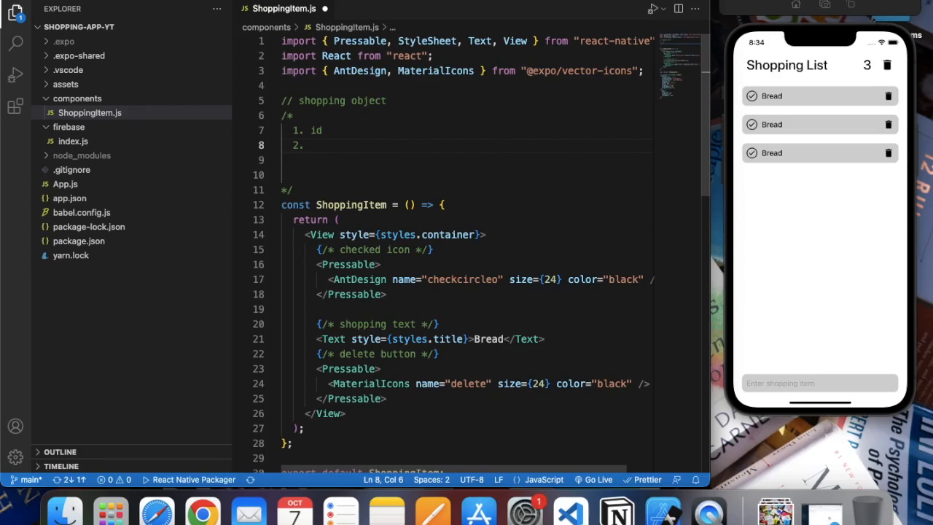
{"action": "type", "text": "title"}
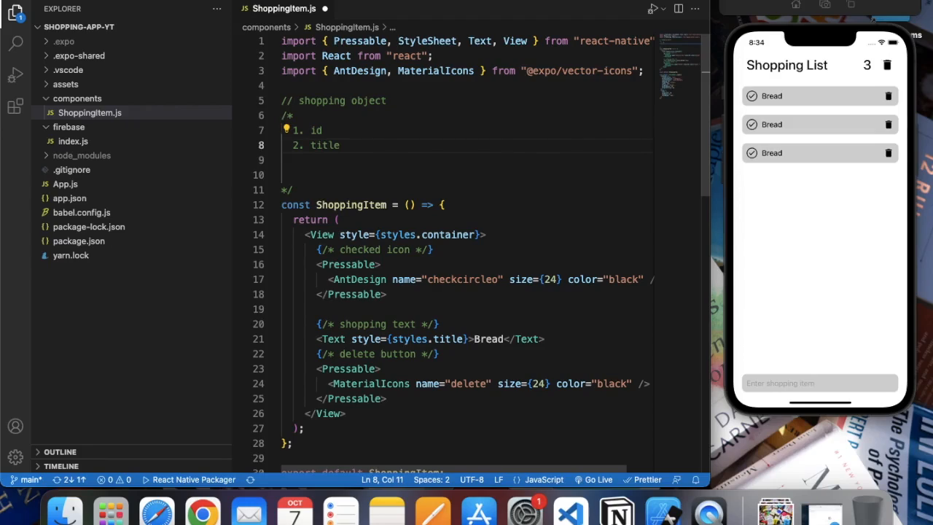
{"action": "mouse_move", "coordinate": [679, 184]}
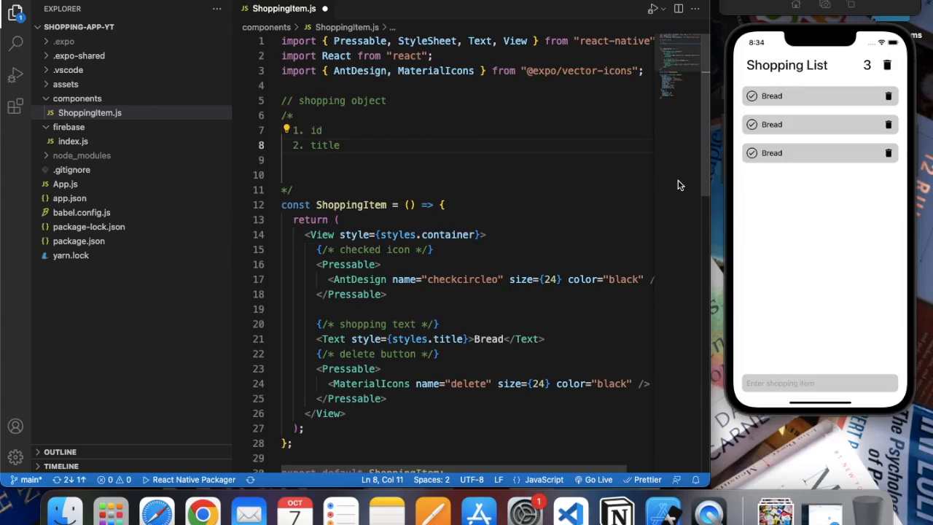
{"action": "mouse_move", "coordinate": [798, 107]}
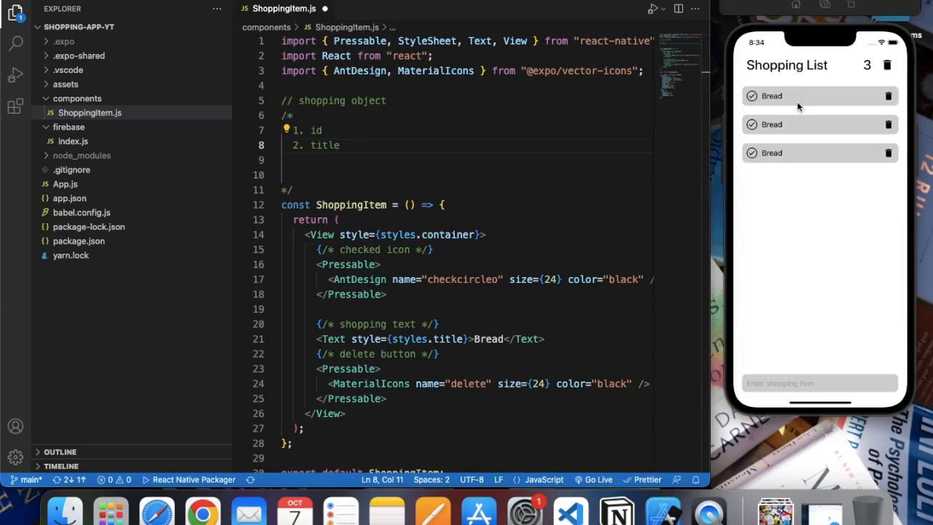
{"action": "mouse_move", "coordinate": [799, 152]}
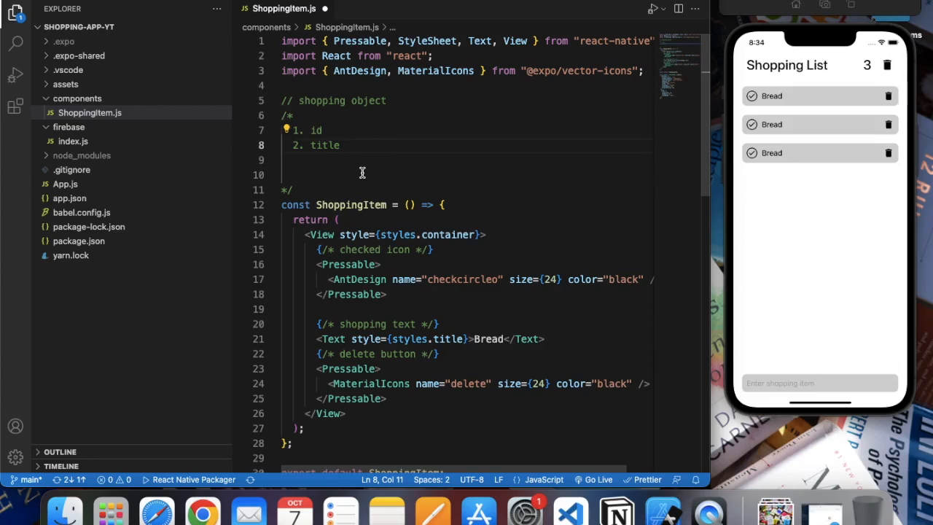
{"action": "mouse_move", "coordinate": [358, 154]}
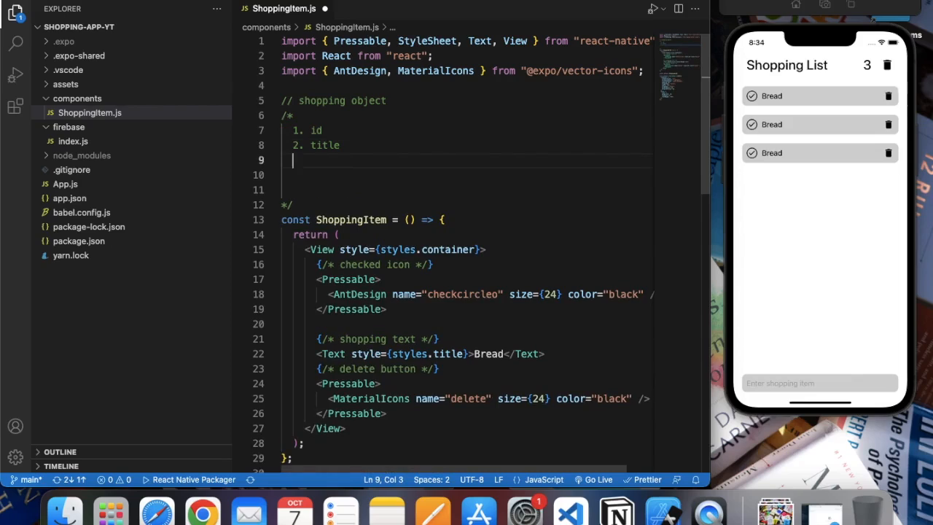
Type '3. isChecked' as the third line of the shopping object comment.
{"action": "type", "text": "3. i"}
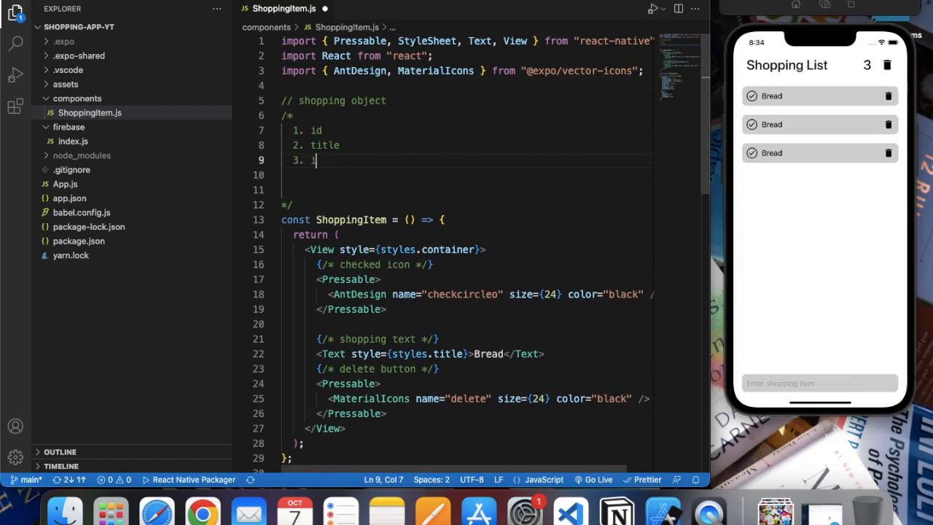
{"action": "type", "text": "sCheck"}
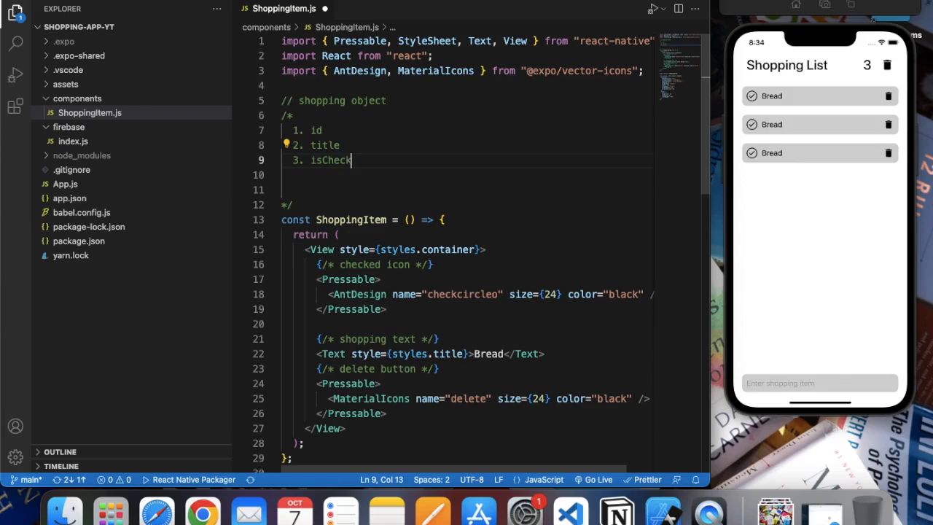
{"action": "type", "text": "ed"}
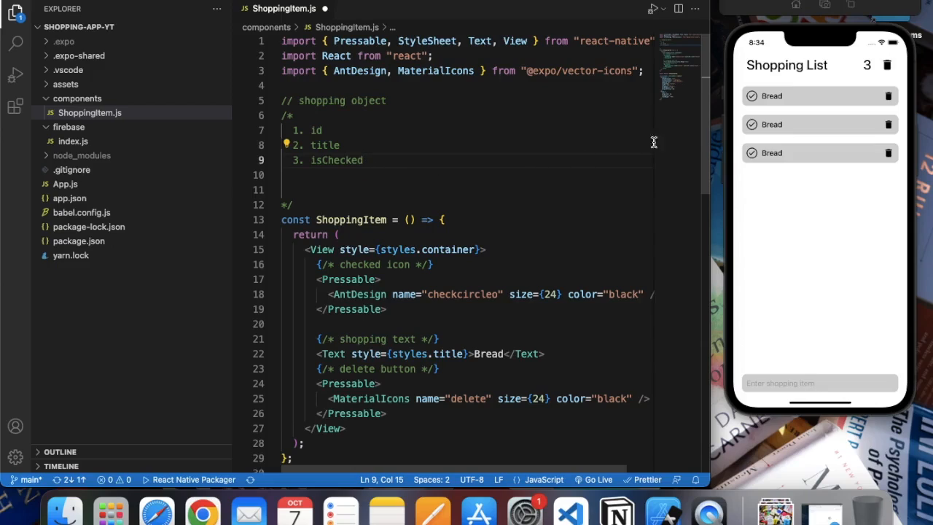
{"action": "mouse_move", "coordinate": [748, 174]}
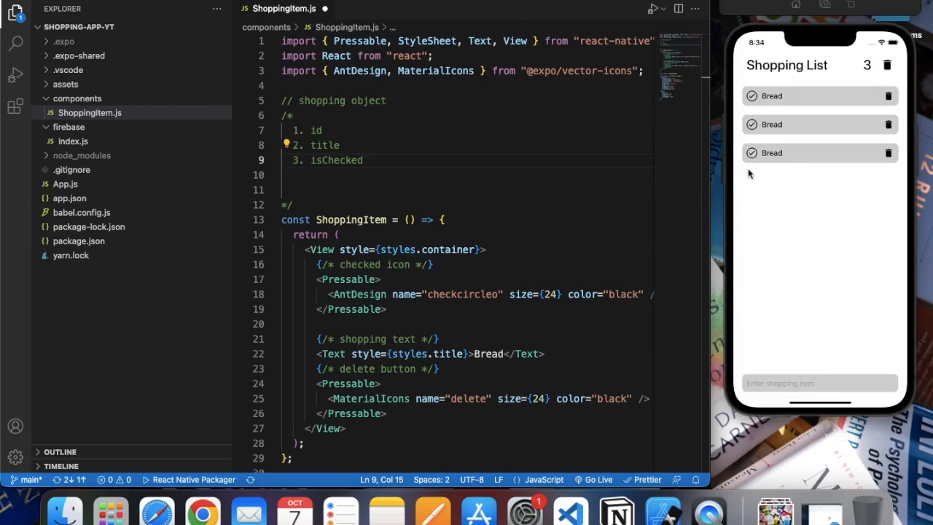
{"action": "left_click", "coordinate": [750, 96]}
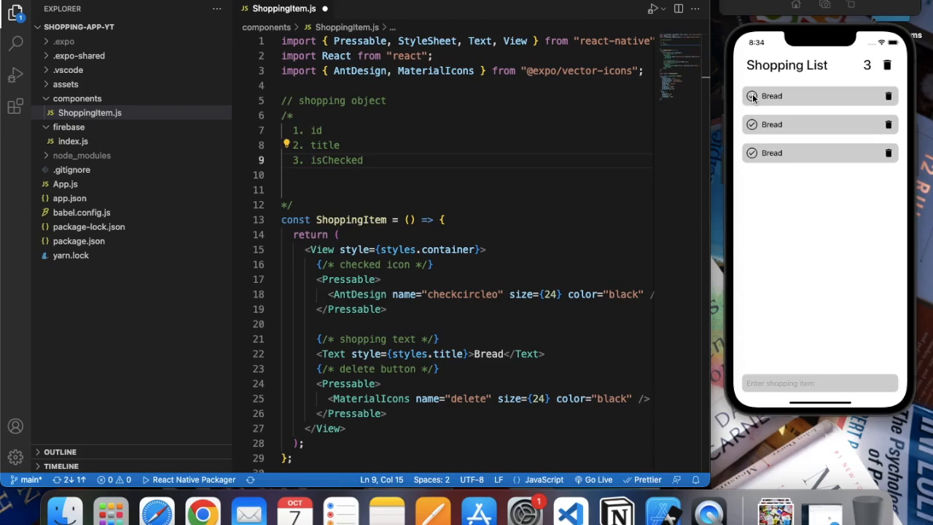
{"action": "left_click", "coordinate": [751, 95]}
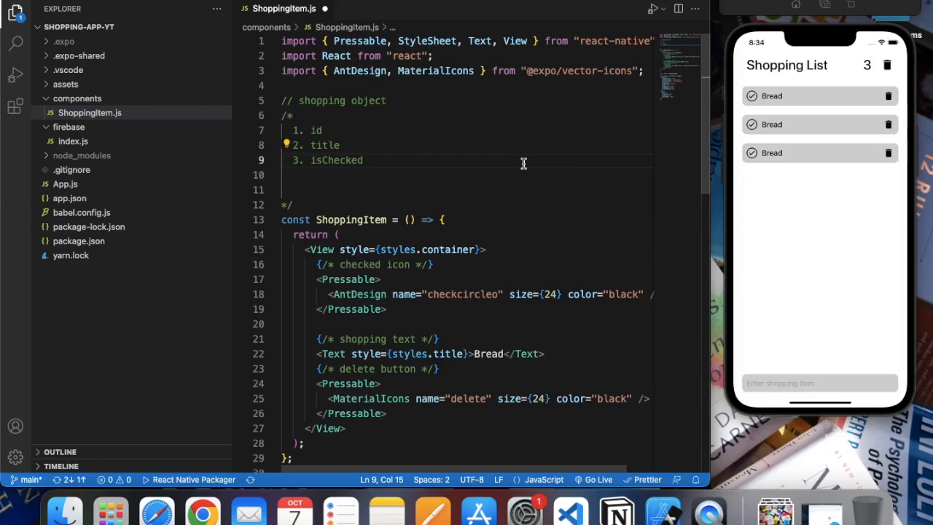
{"action": "mouse_move", "coordinate": [400, 164]}
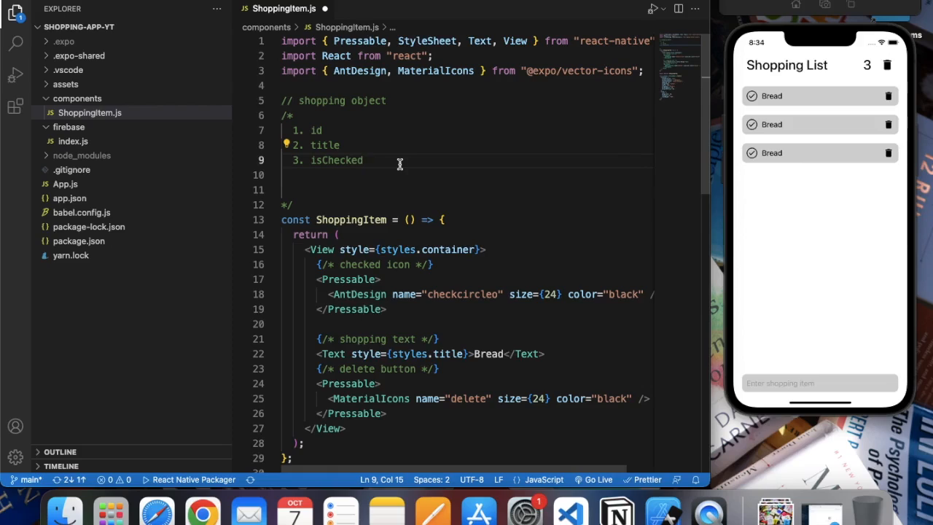
{"action": "mouse_move", "coordinate": [337, 195]}
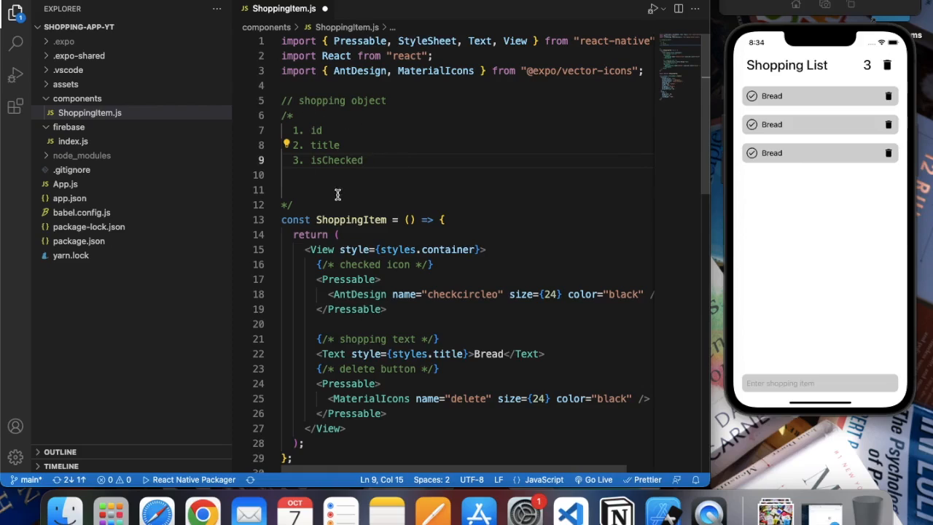
{"action": "mouse_move", "coordinate": [735, 127]}
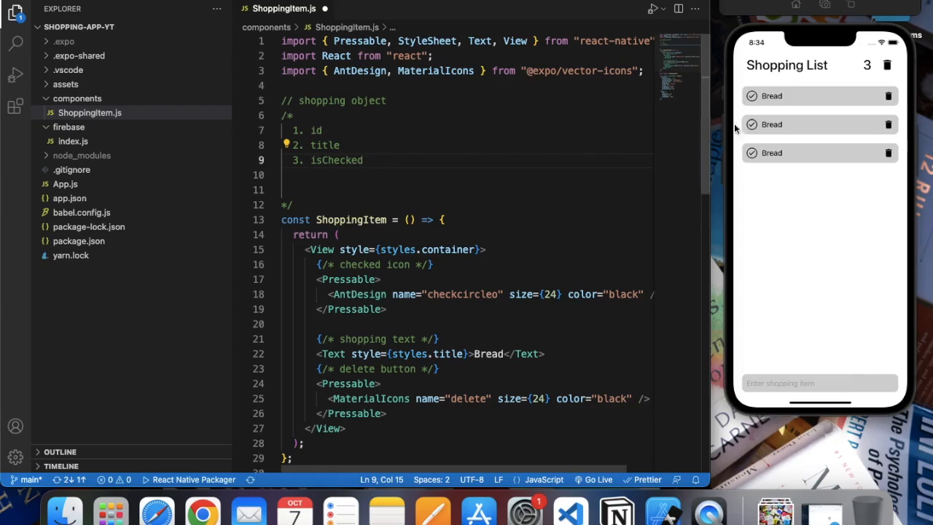
{"action": "mouse_move", "coordinate": [621, 175]}
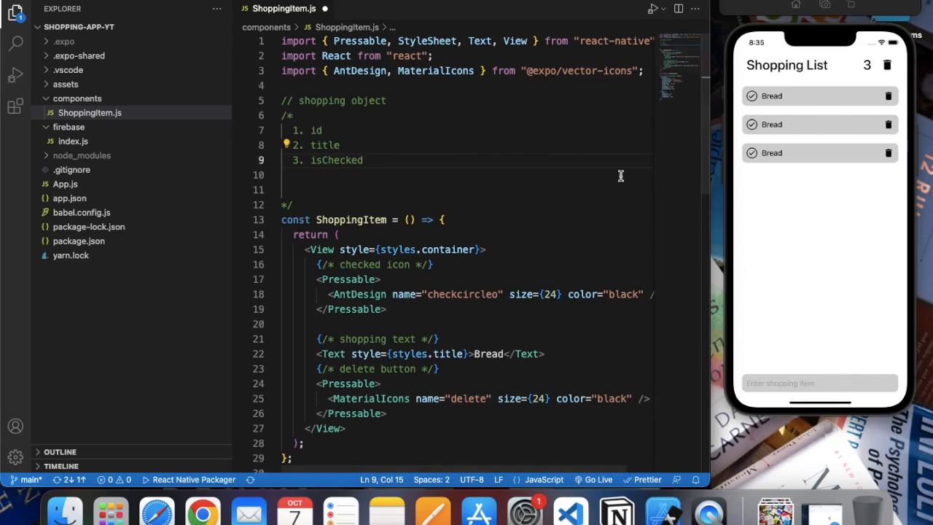
{"action": "mouse_move", "coordinate": [557, 140]}
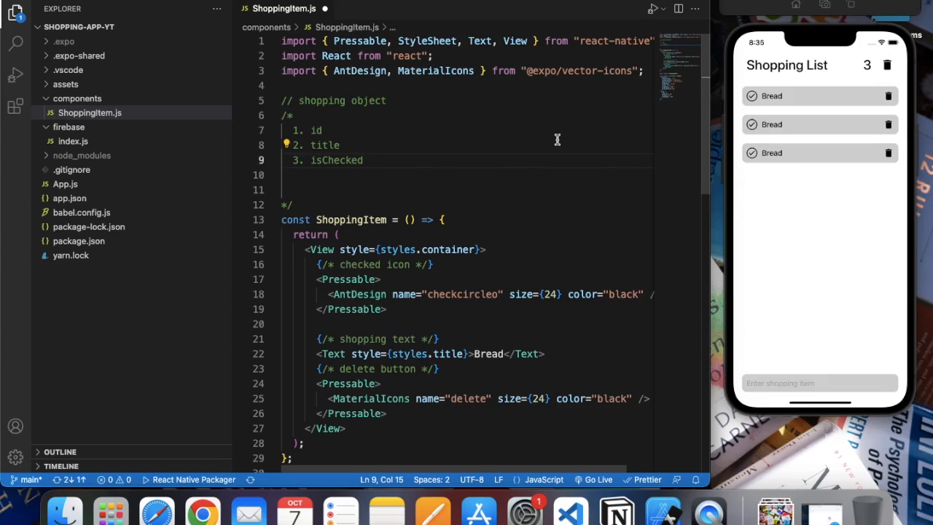
{"action": "mouse_move", "coordinate": [802, 117]}
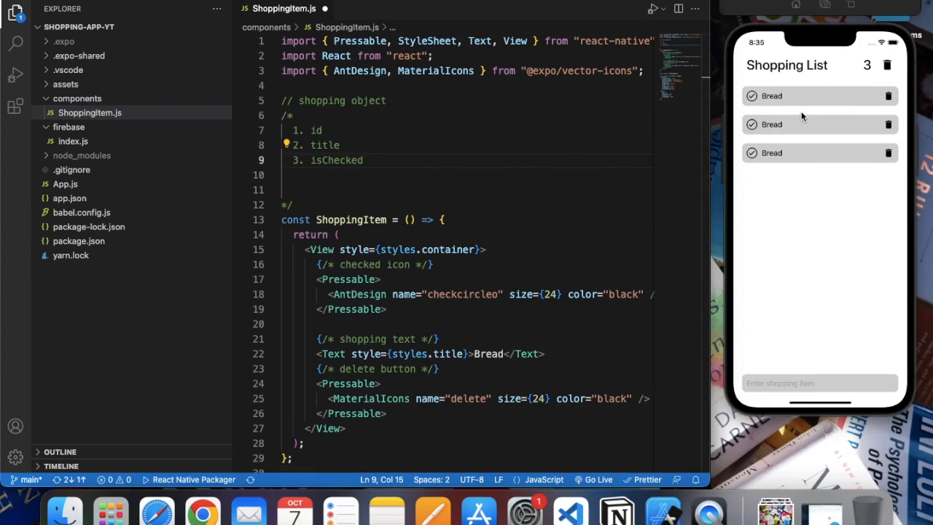